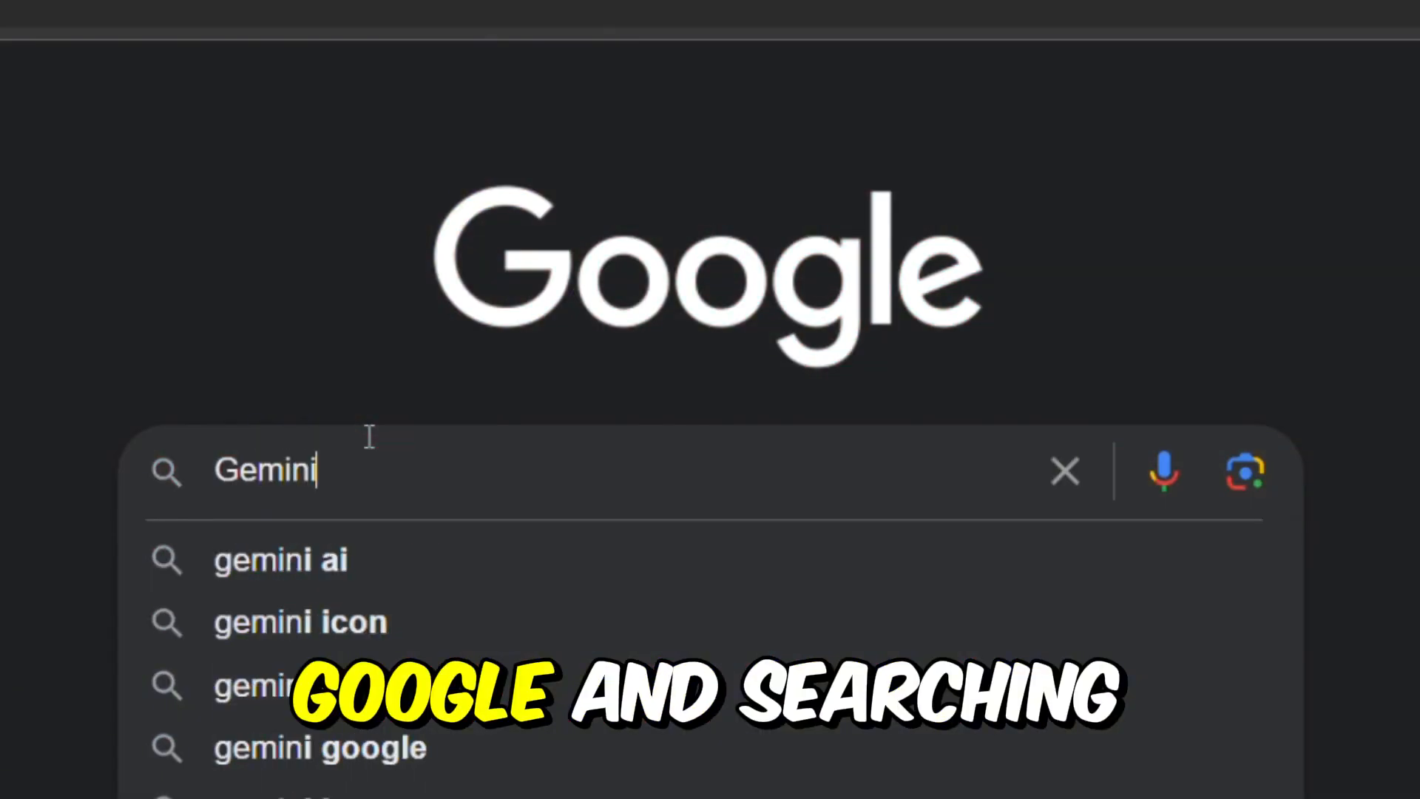
Step: Run the Google search for 'gemini' and open the 'Gemini - chat to supercharge your ideas' result
key(Enter)
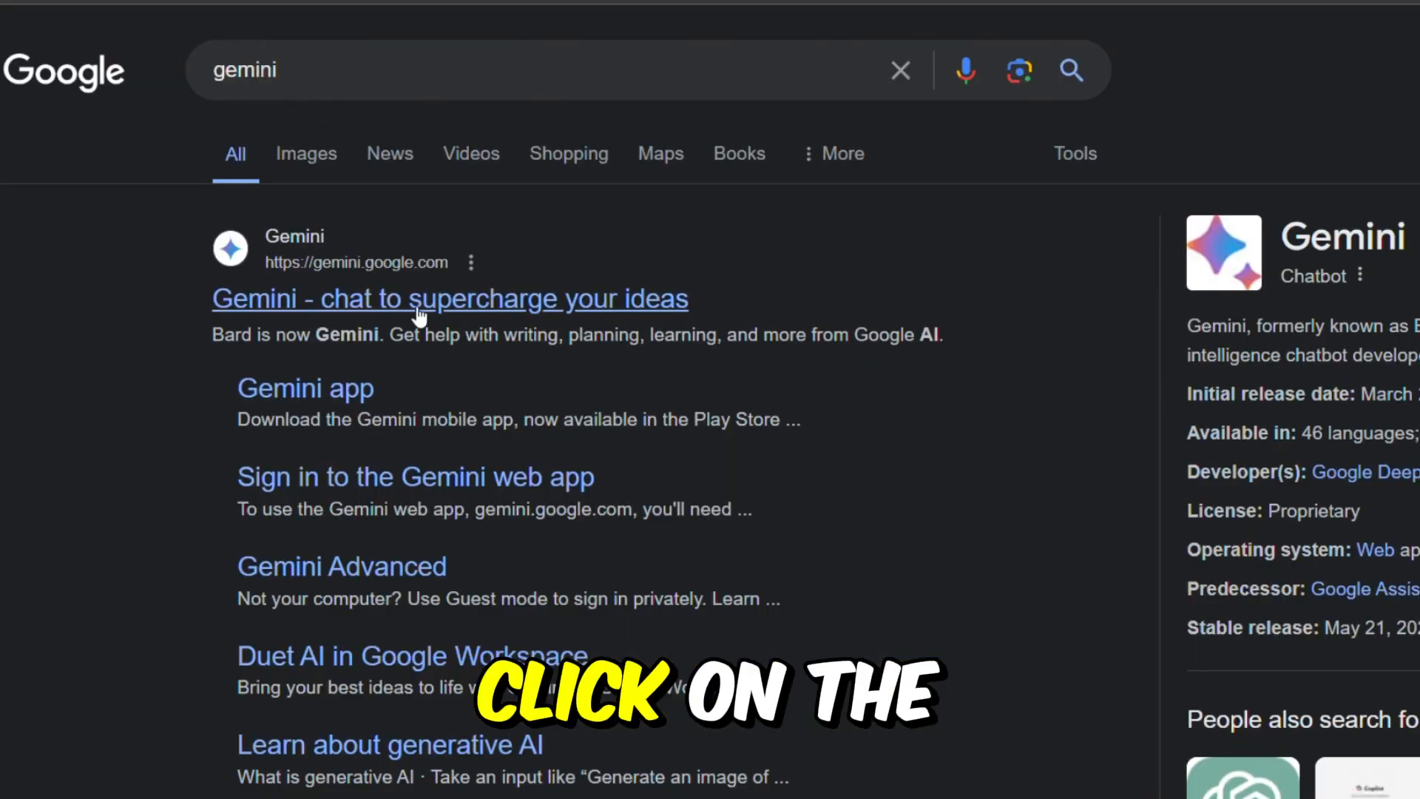
click(448, 299)
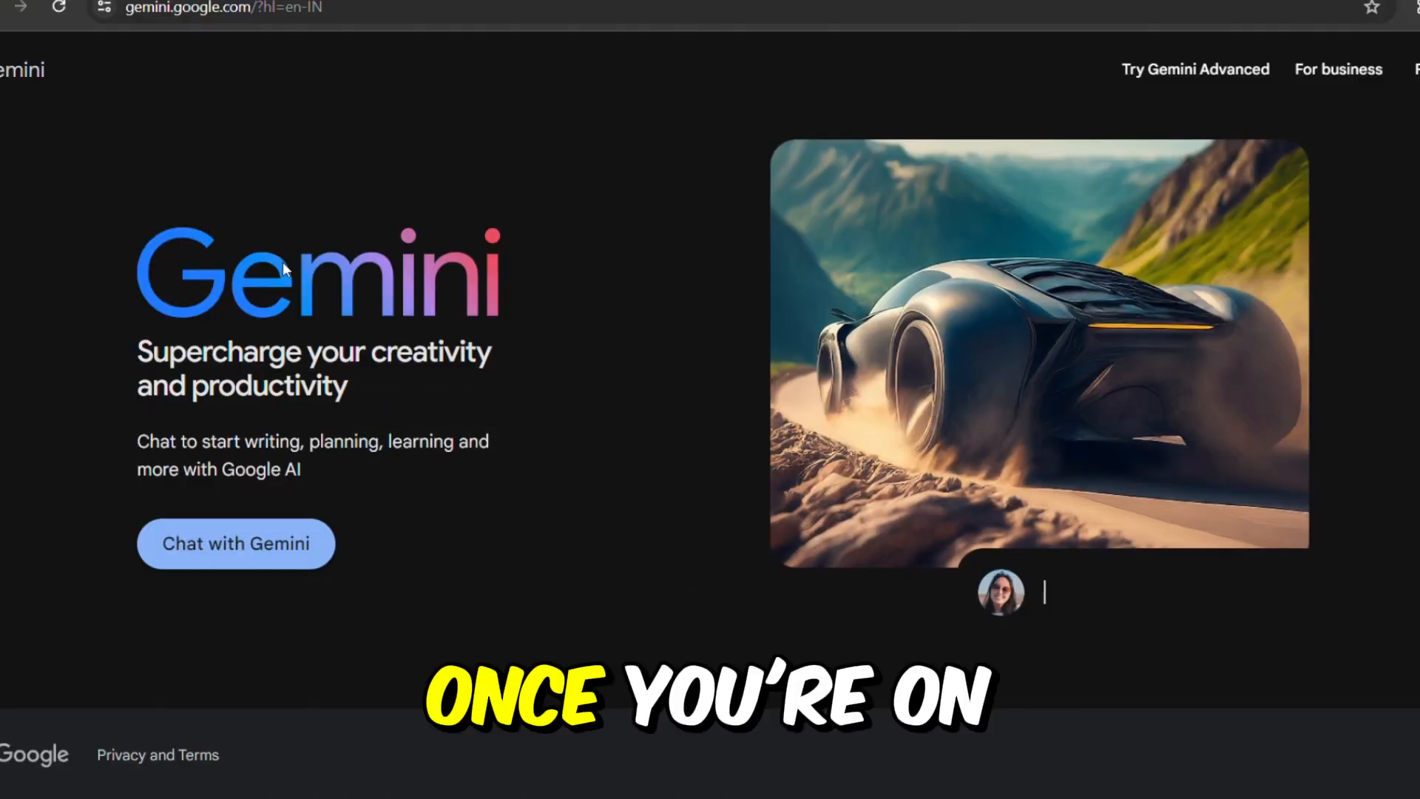
Step: Start a Gemini chat and request a creative one-paragraph Disney-style short story
click(235, 543)
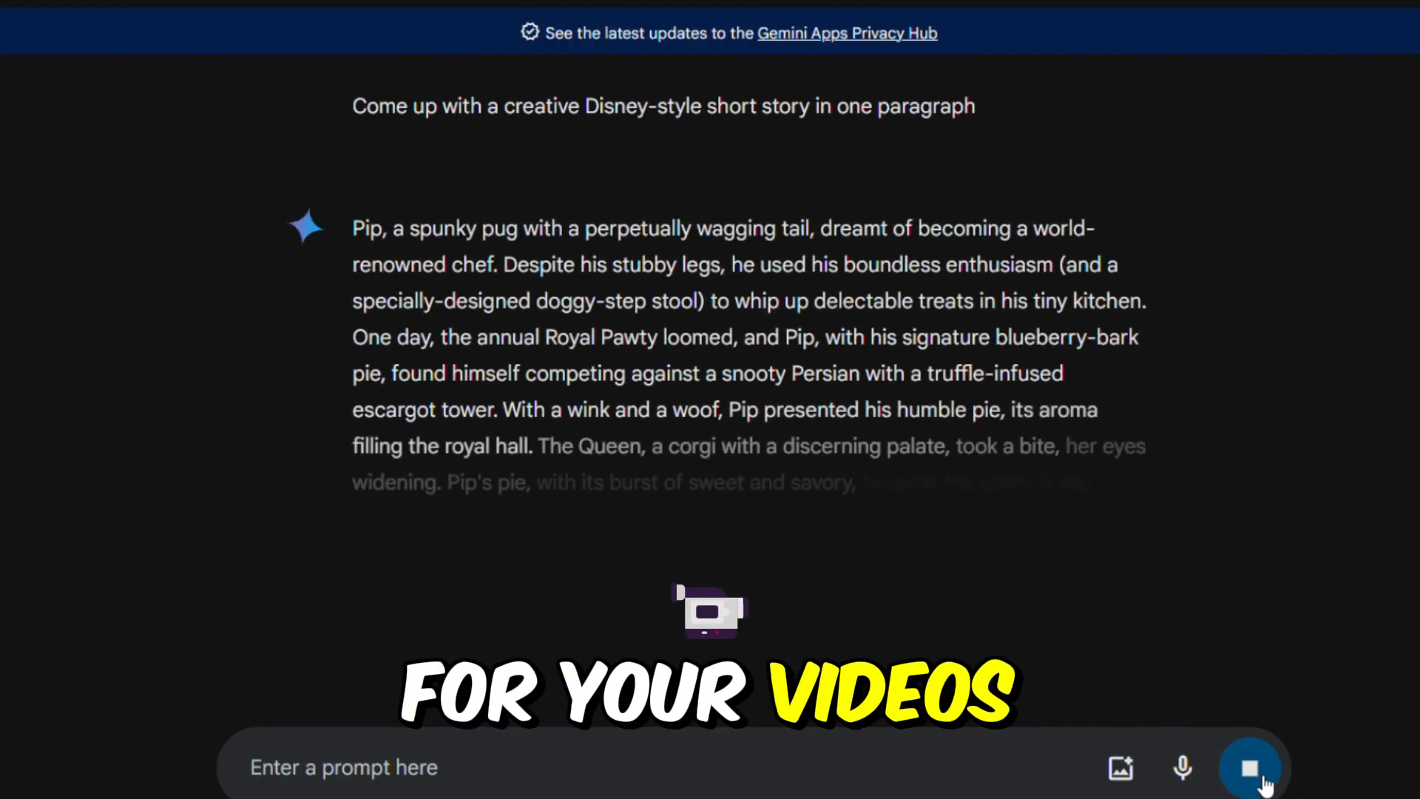
text(A story about)
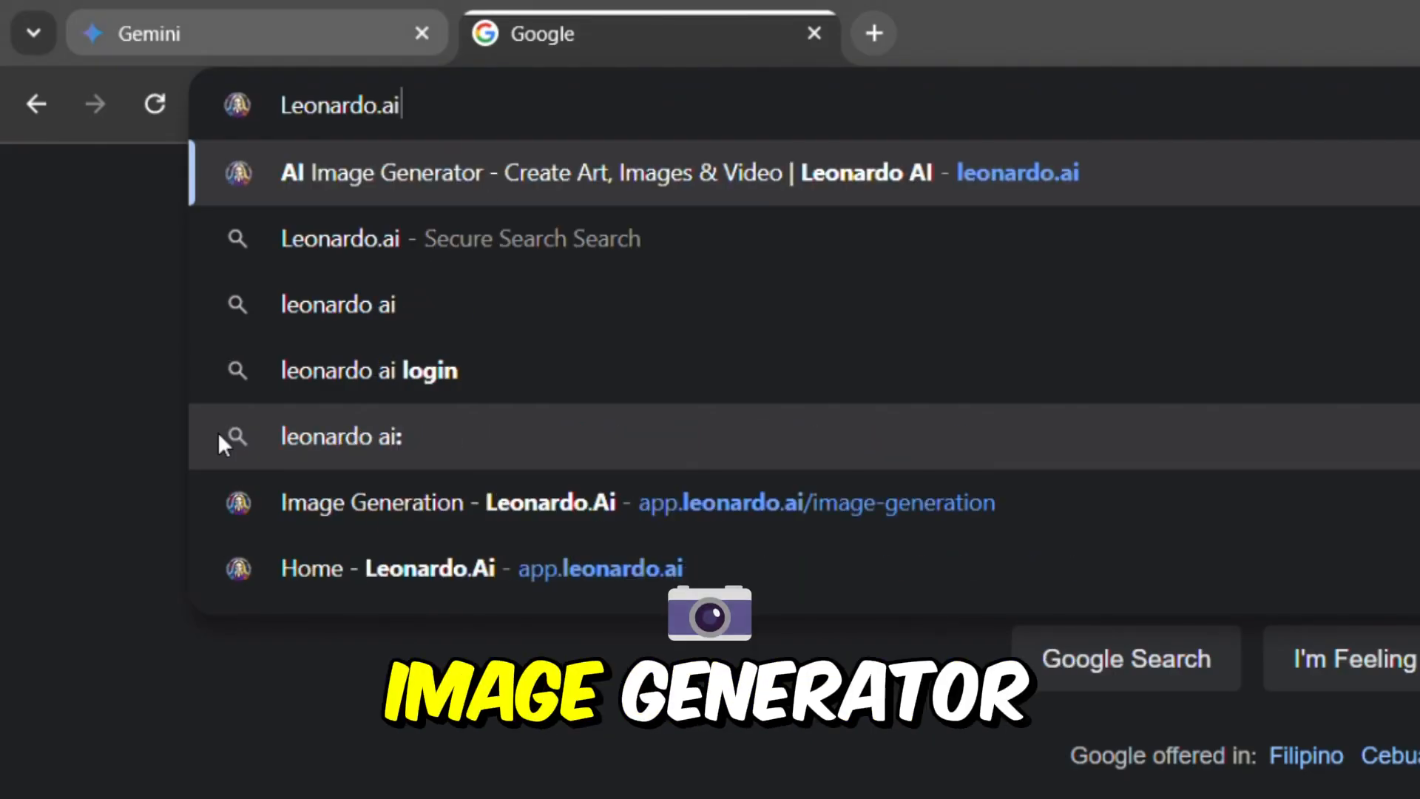
Step: Go to Leonardo.ai and enter its app dashboard through Get Started
click(634, 173)
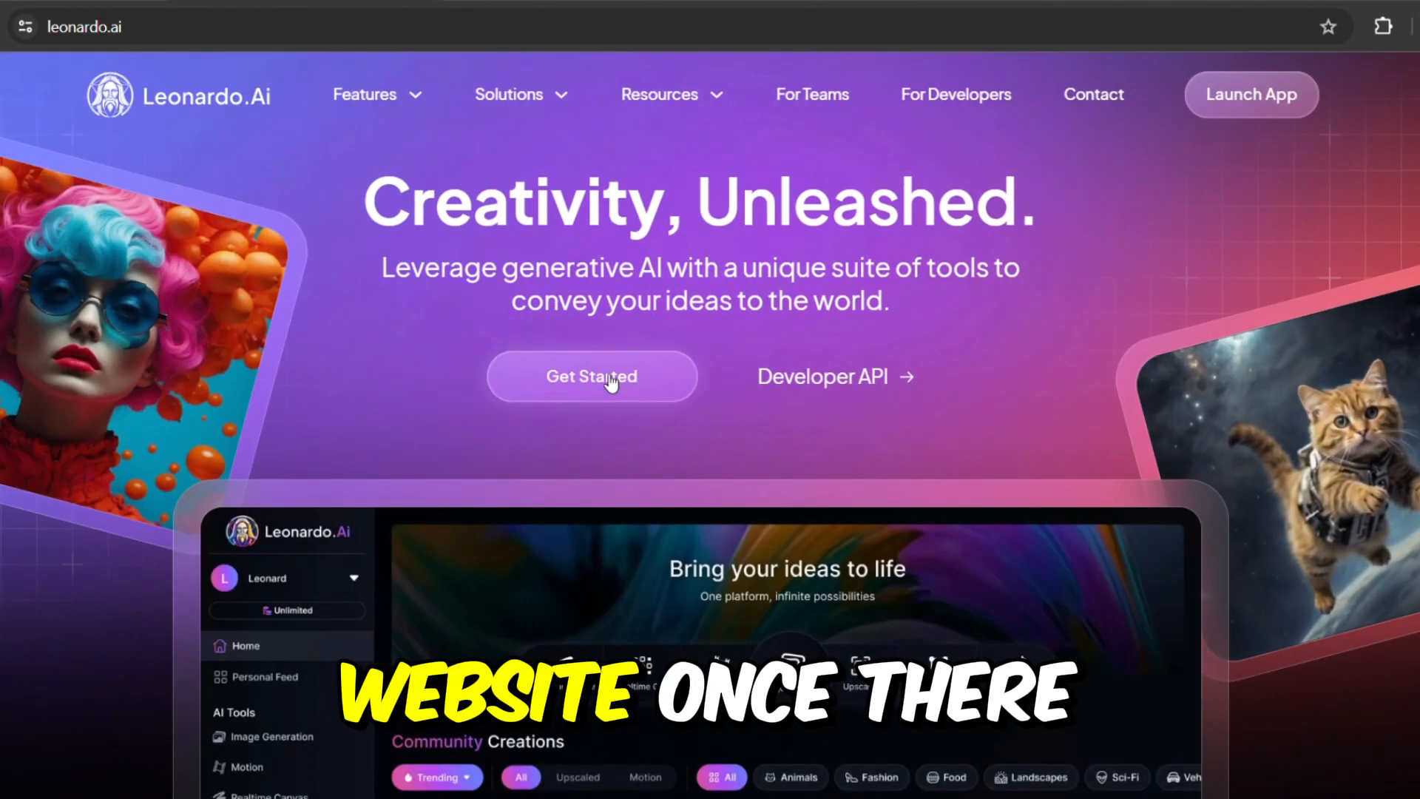
click(592, 375)
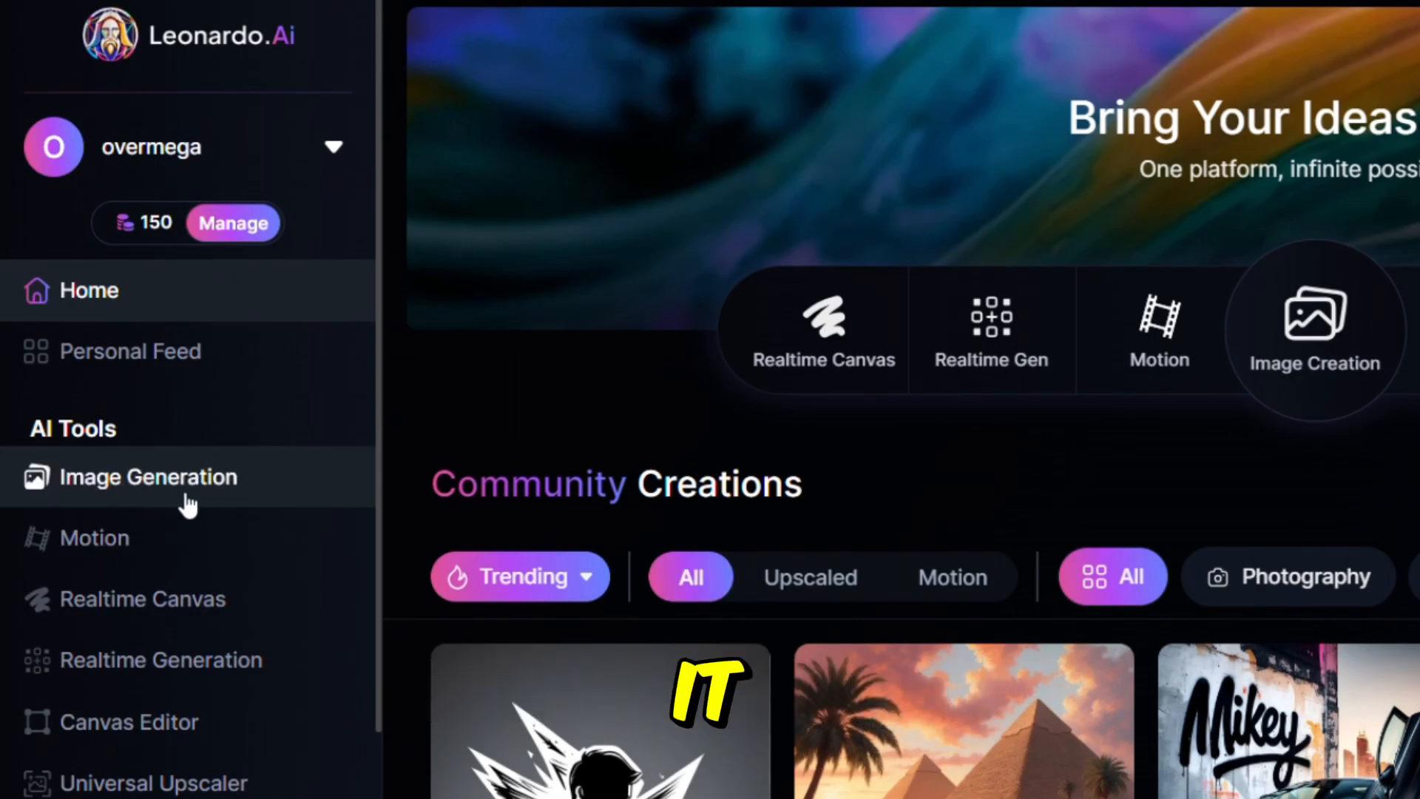
Step: Open Image Generation with Mobile (9:16) image dimensions selected
click(148, 477)
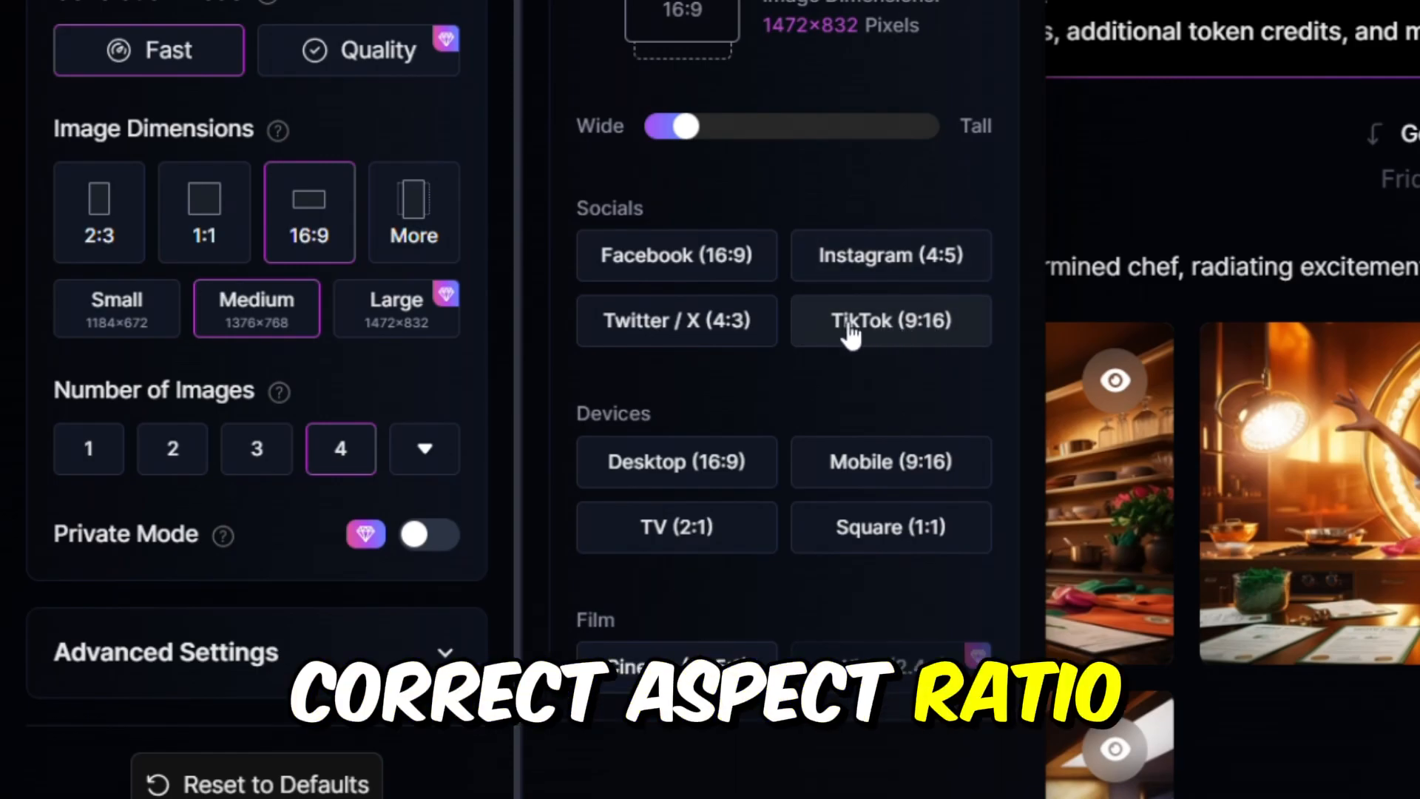
mouse_move(890, 461)
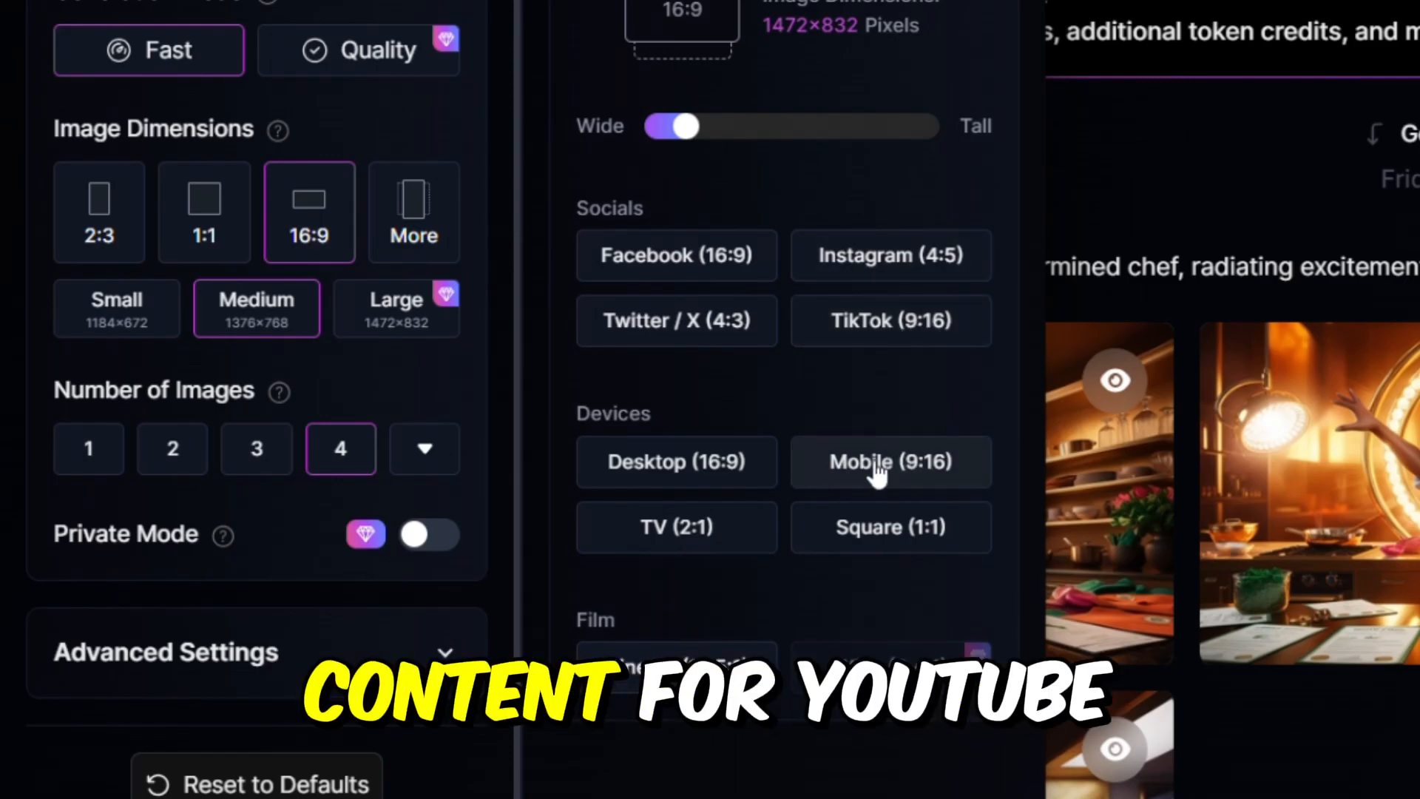
click(891, 462)
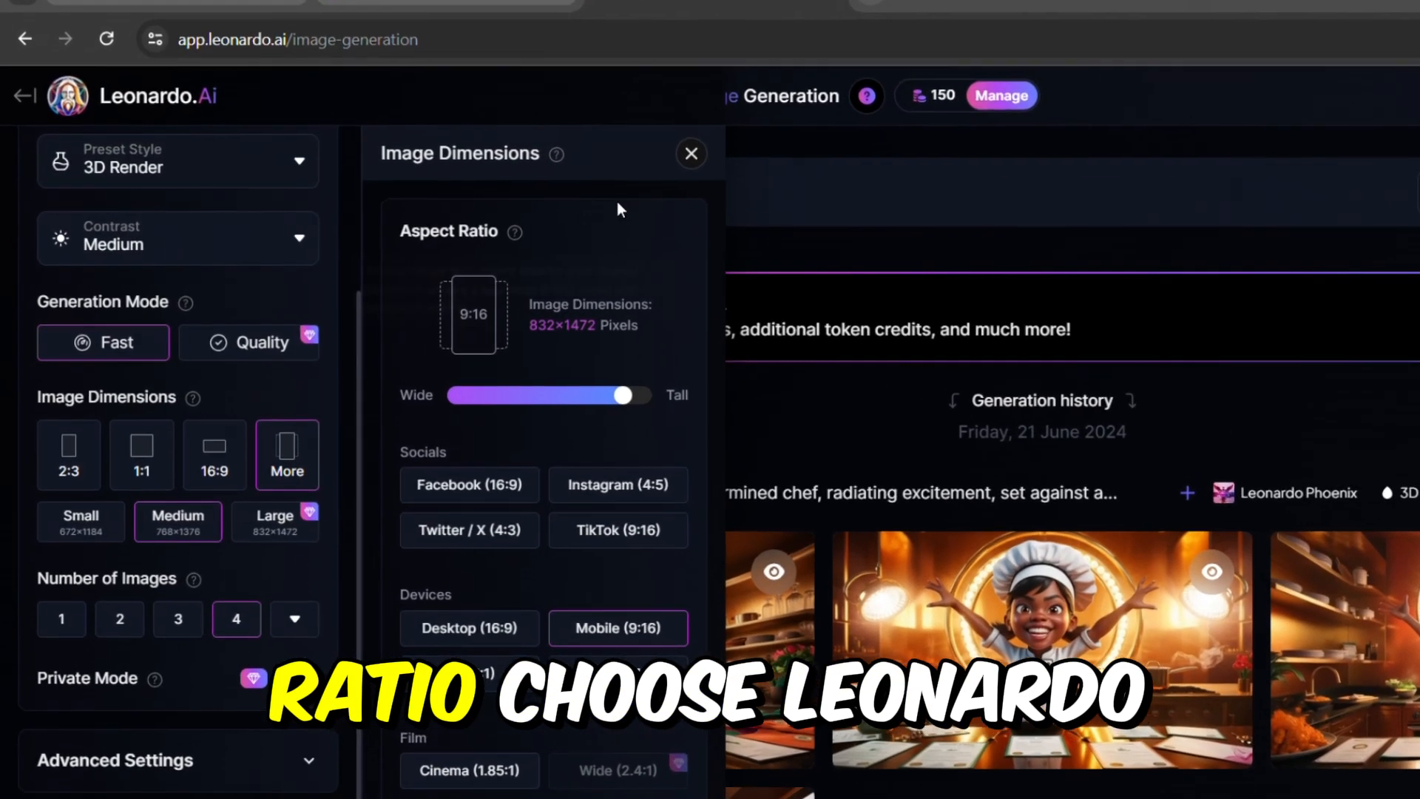
click(691, 153)
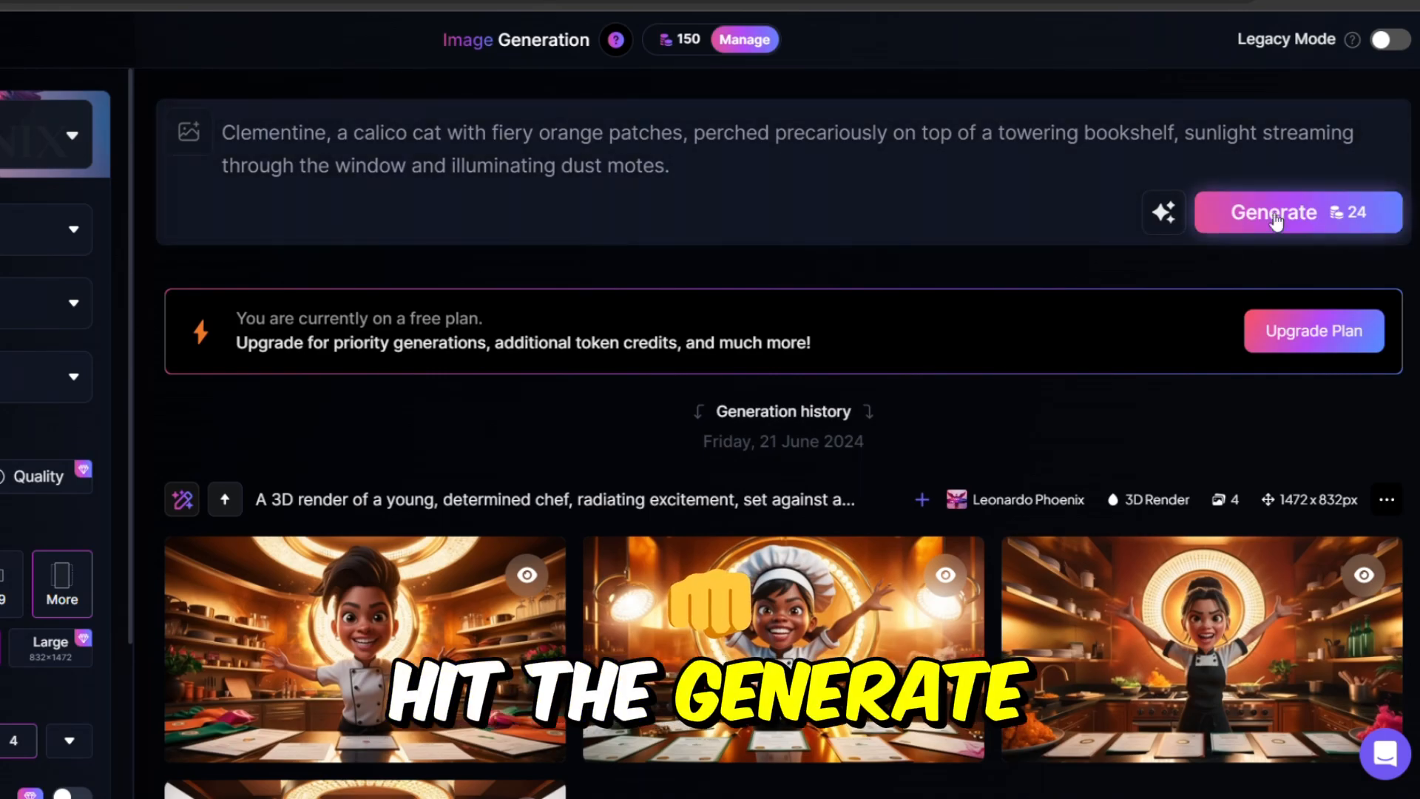
Step: Generate four Clementine bookshelf images and launch the Alchemy Upscaler on the first one
click(1272, 213)
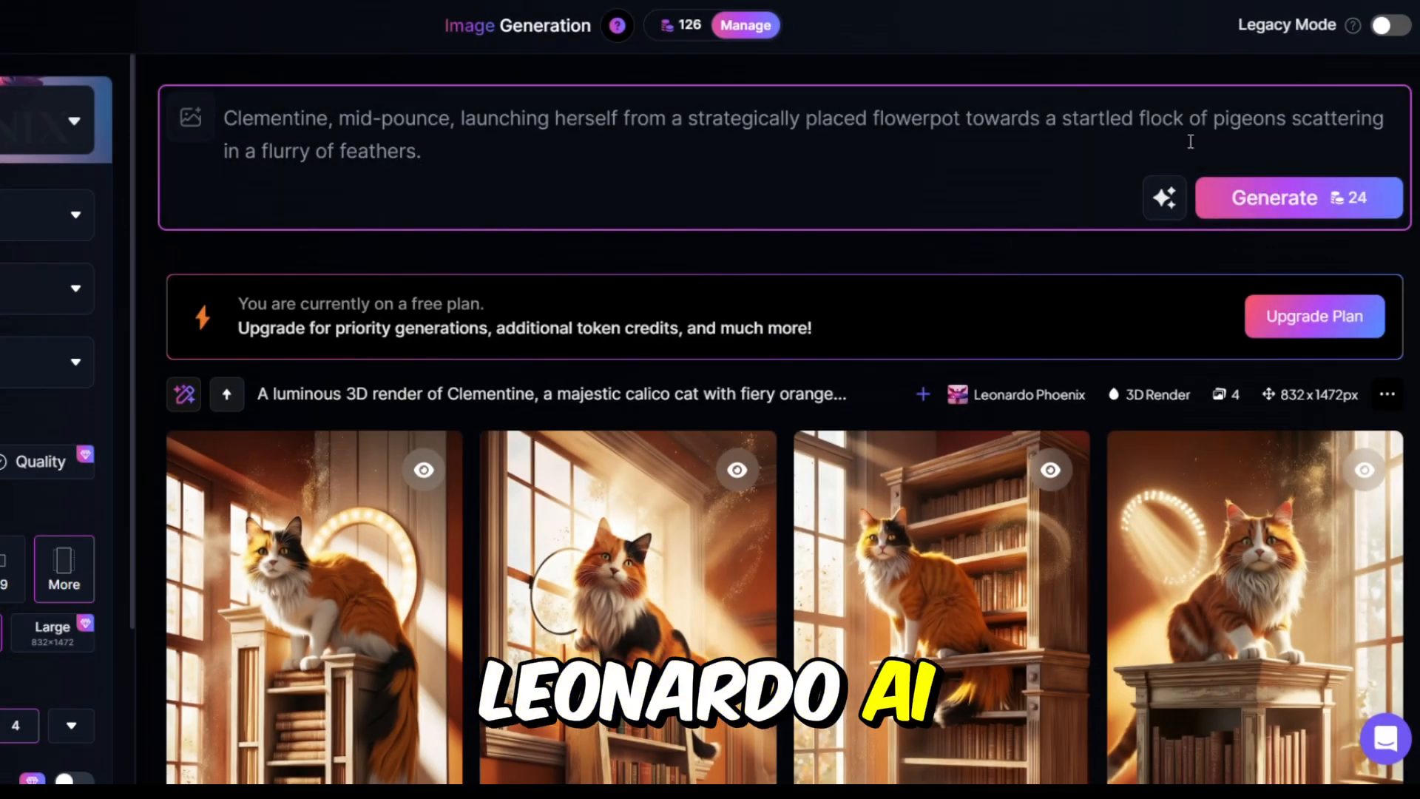
click(1297, 197)
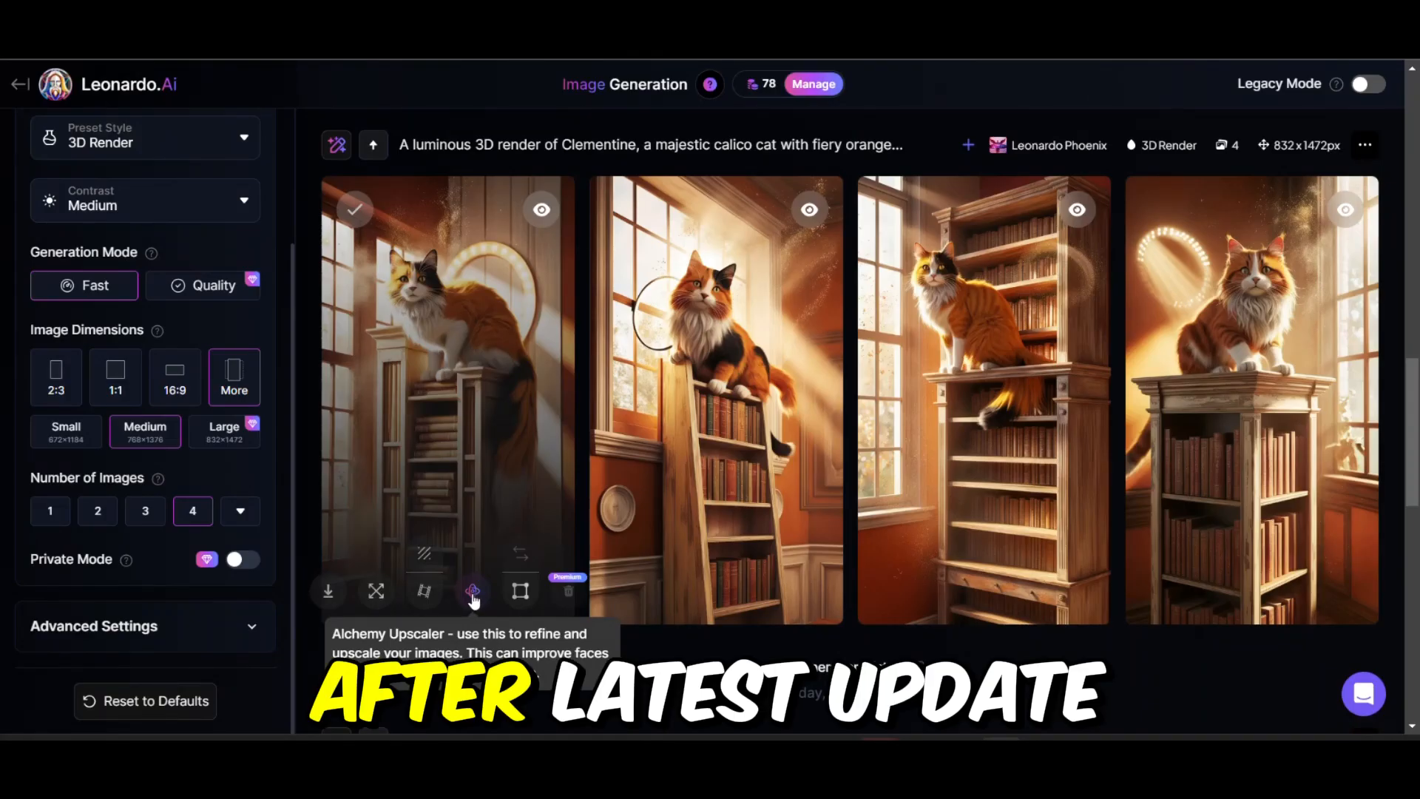
click(471, 591)
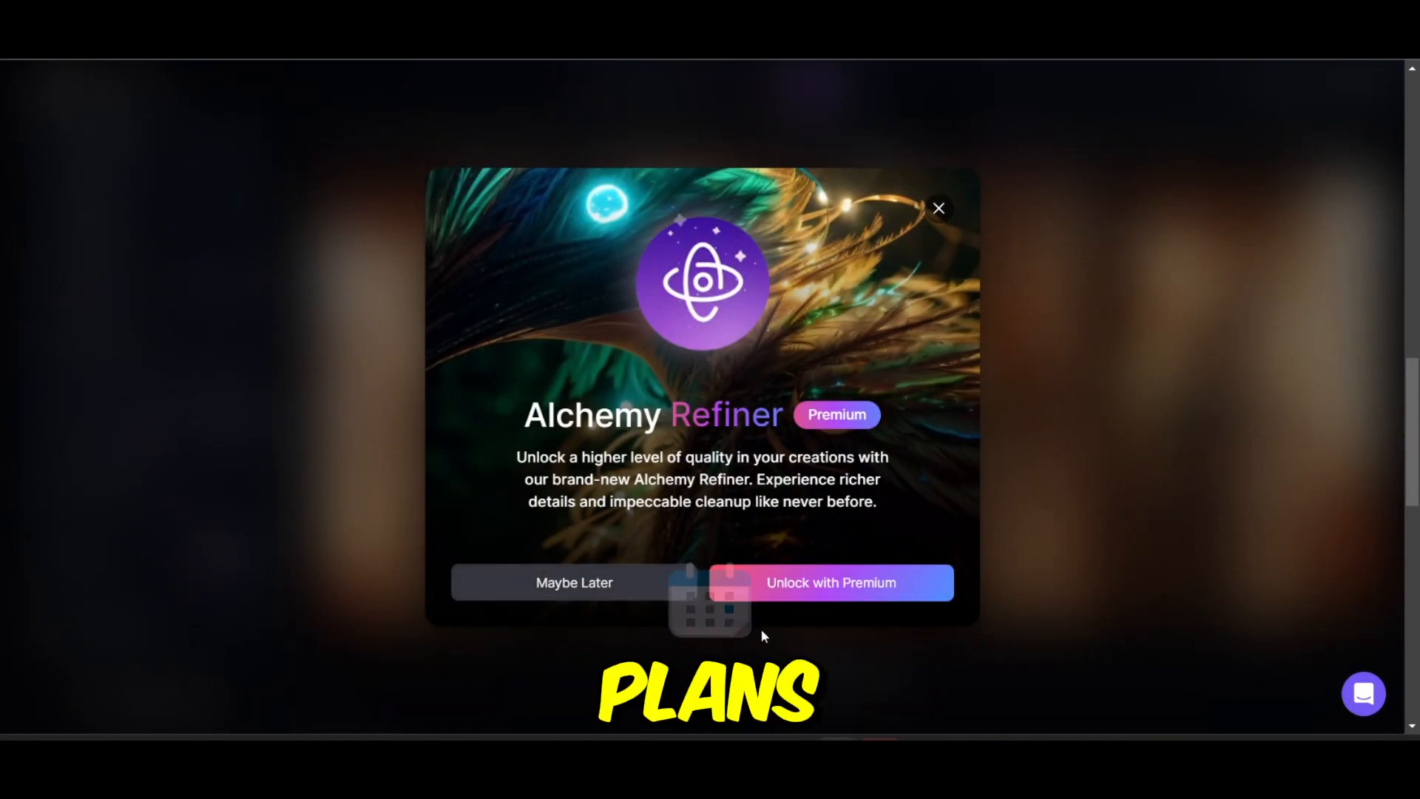
Step: Dismiss the Alchemy Refiner premium popup with Maybe Later
click(939, 209)
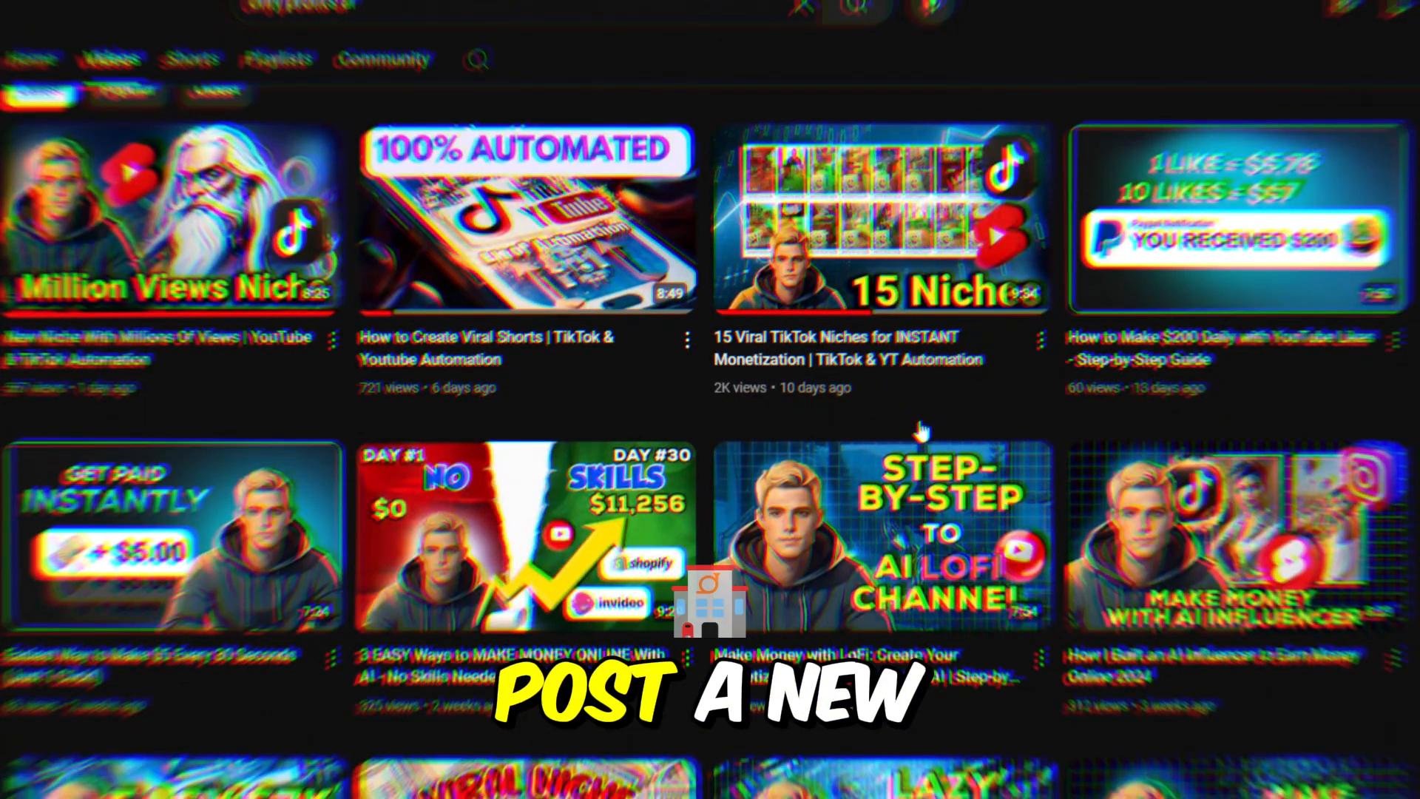
Step: Search for 'runway' and open the runwayml.com homepage
scroll(down, 3)
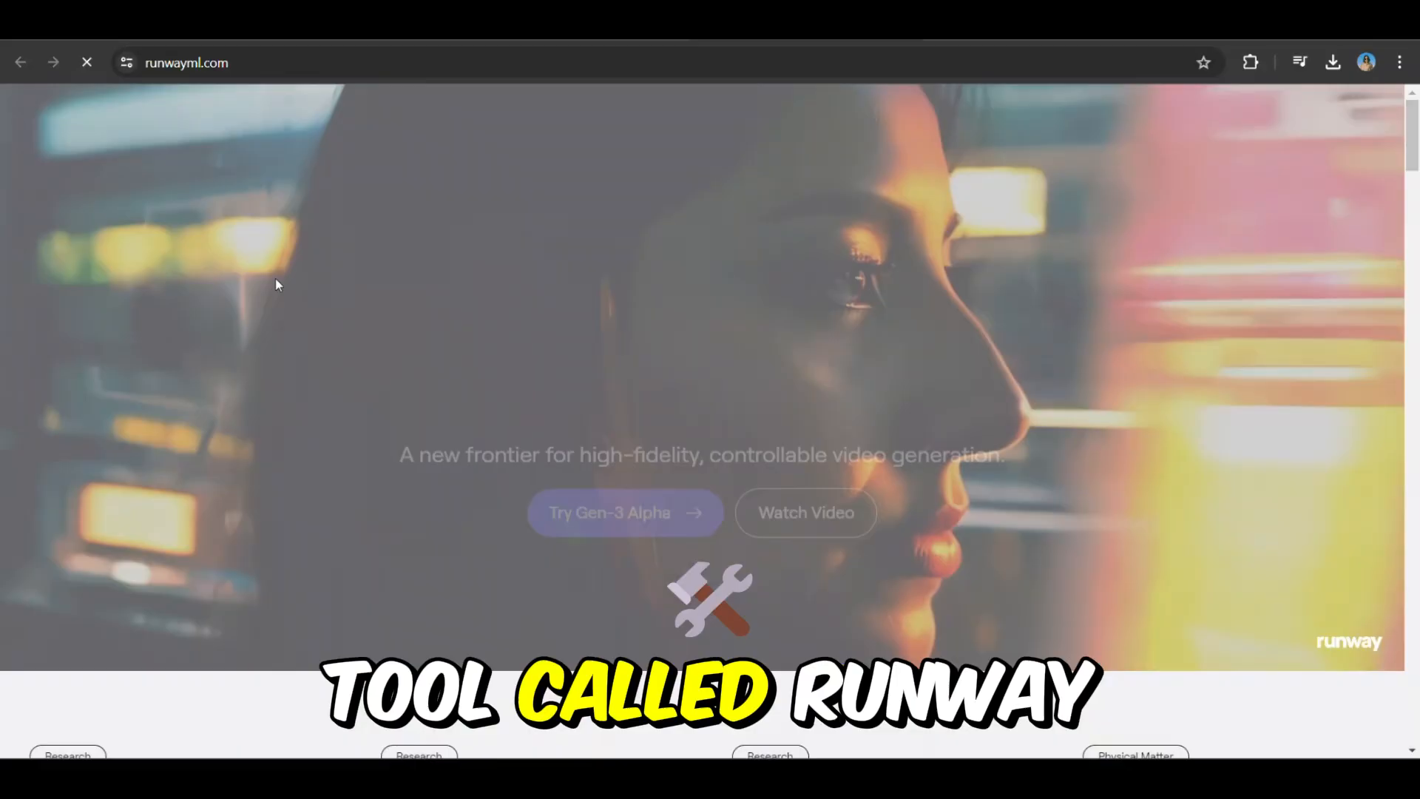
text(runway)
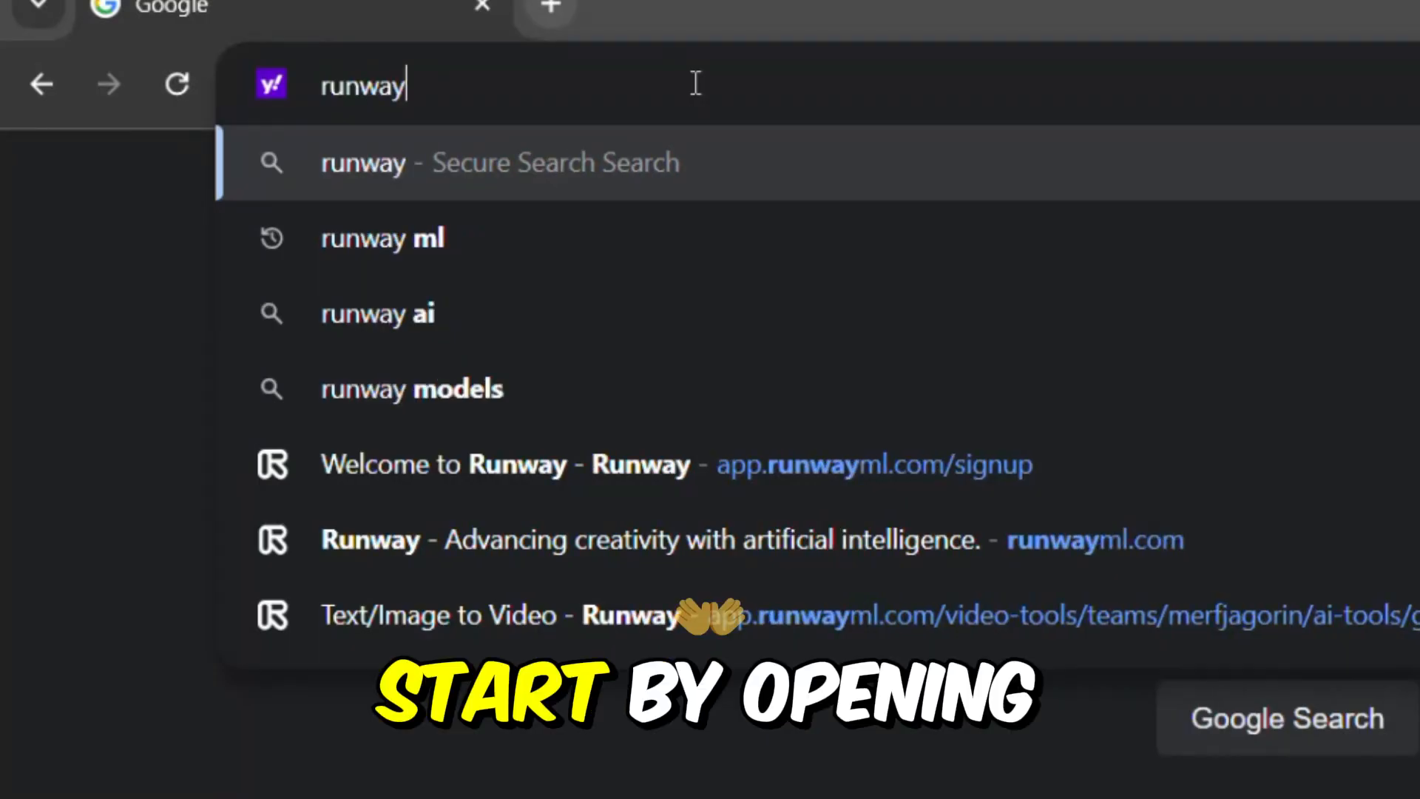
click(382, 237)
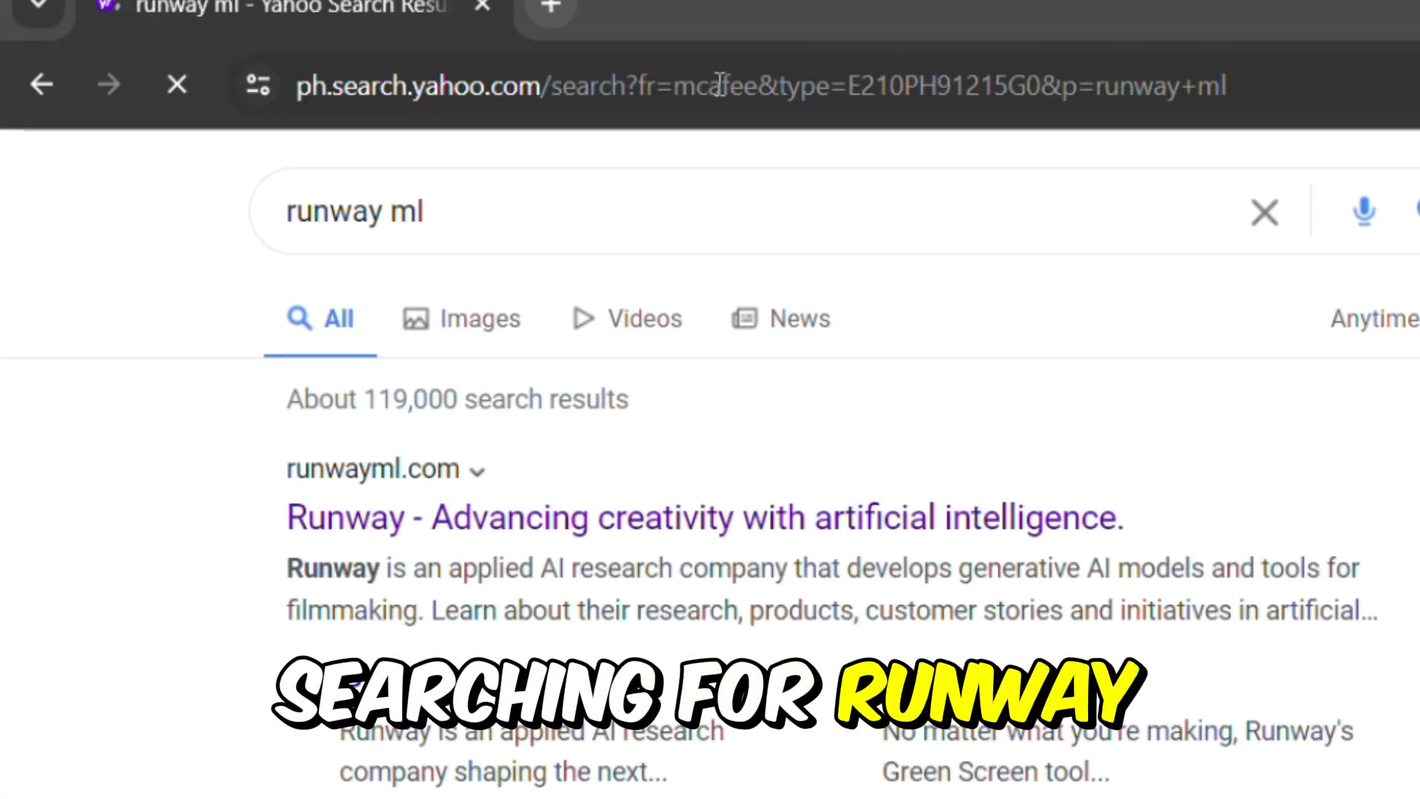
scroll(down, 3)
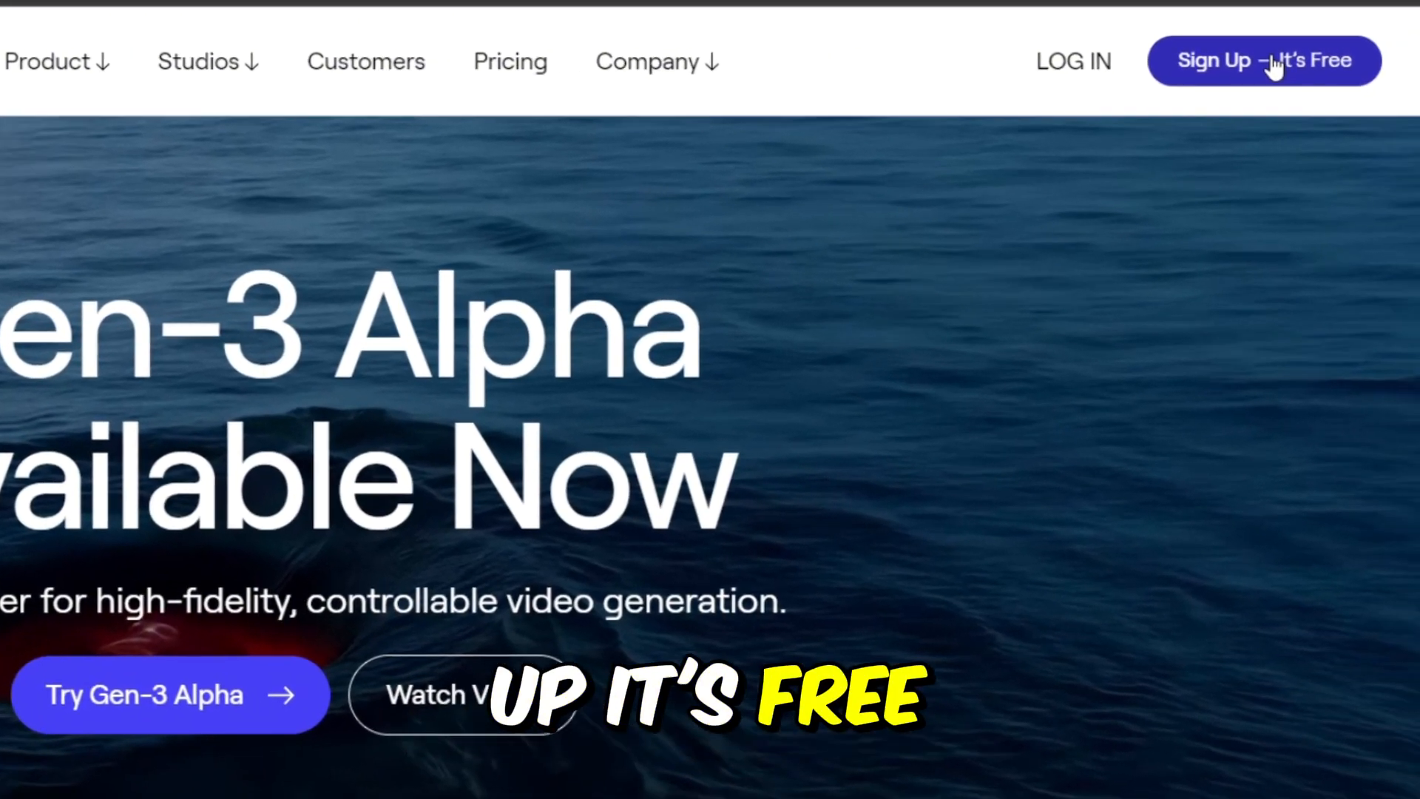
Step: Sign up for Runway, animate the bookshelf image into a 4s clip, and pick the next image
click(1264, 60)
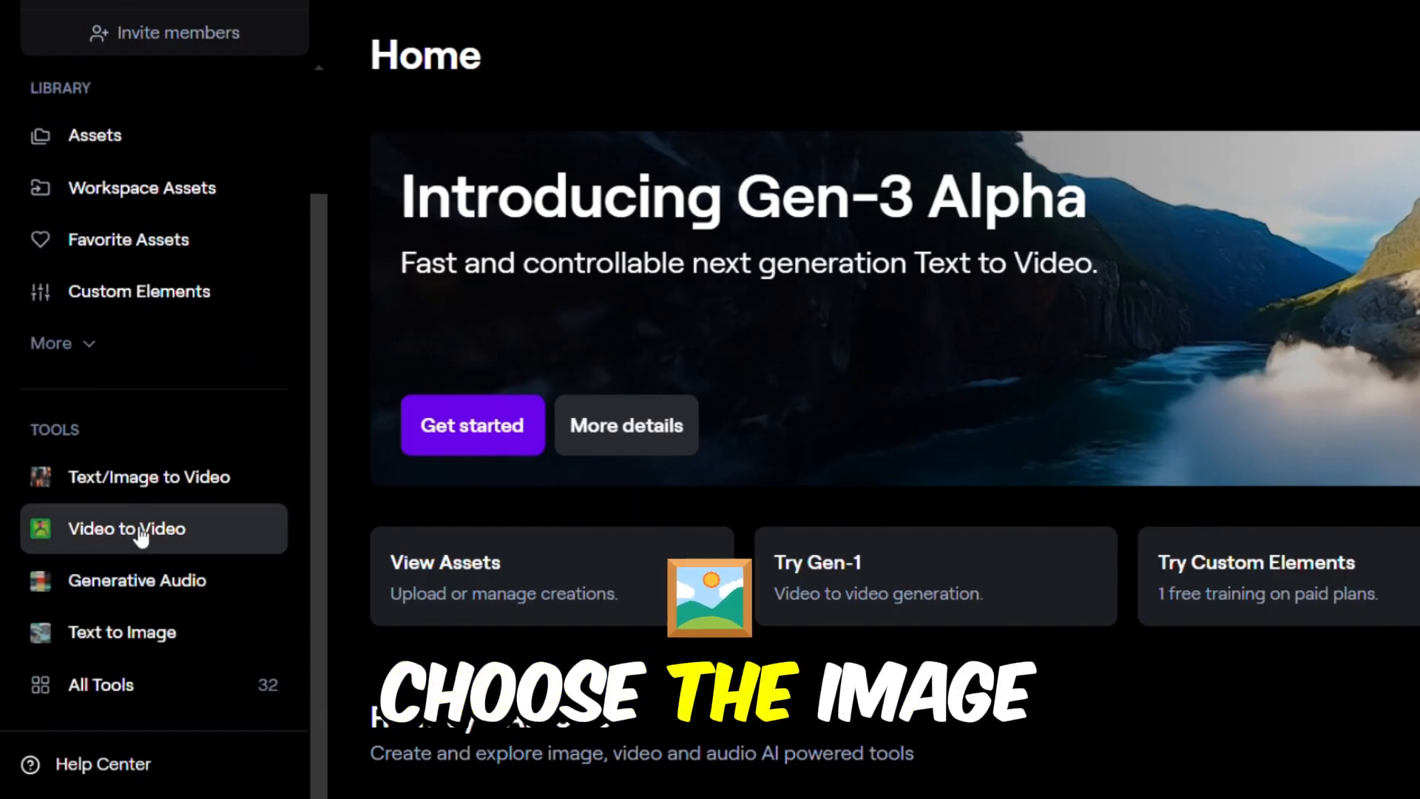
click(126, 529)
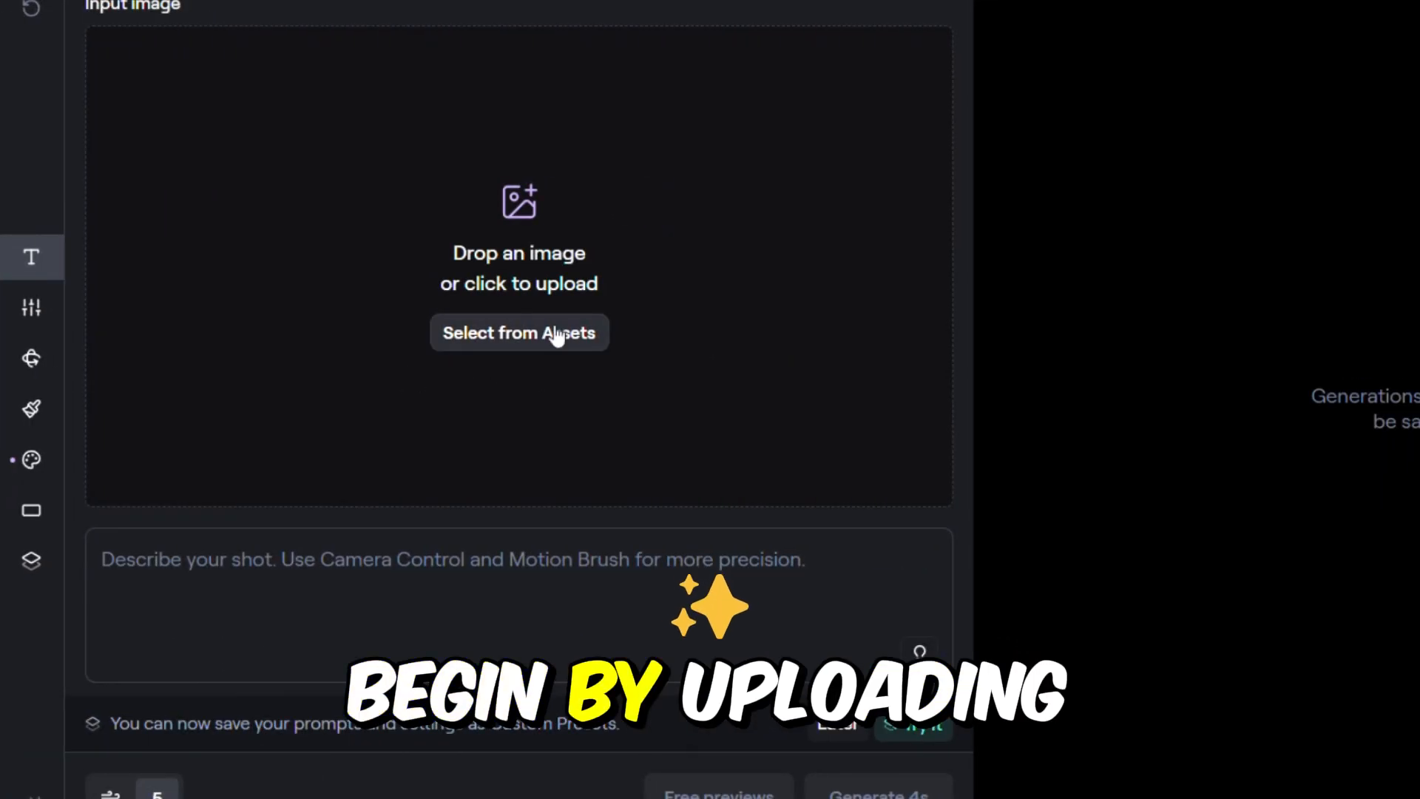
click(519, 333)
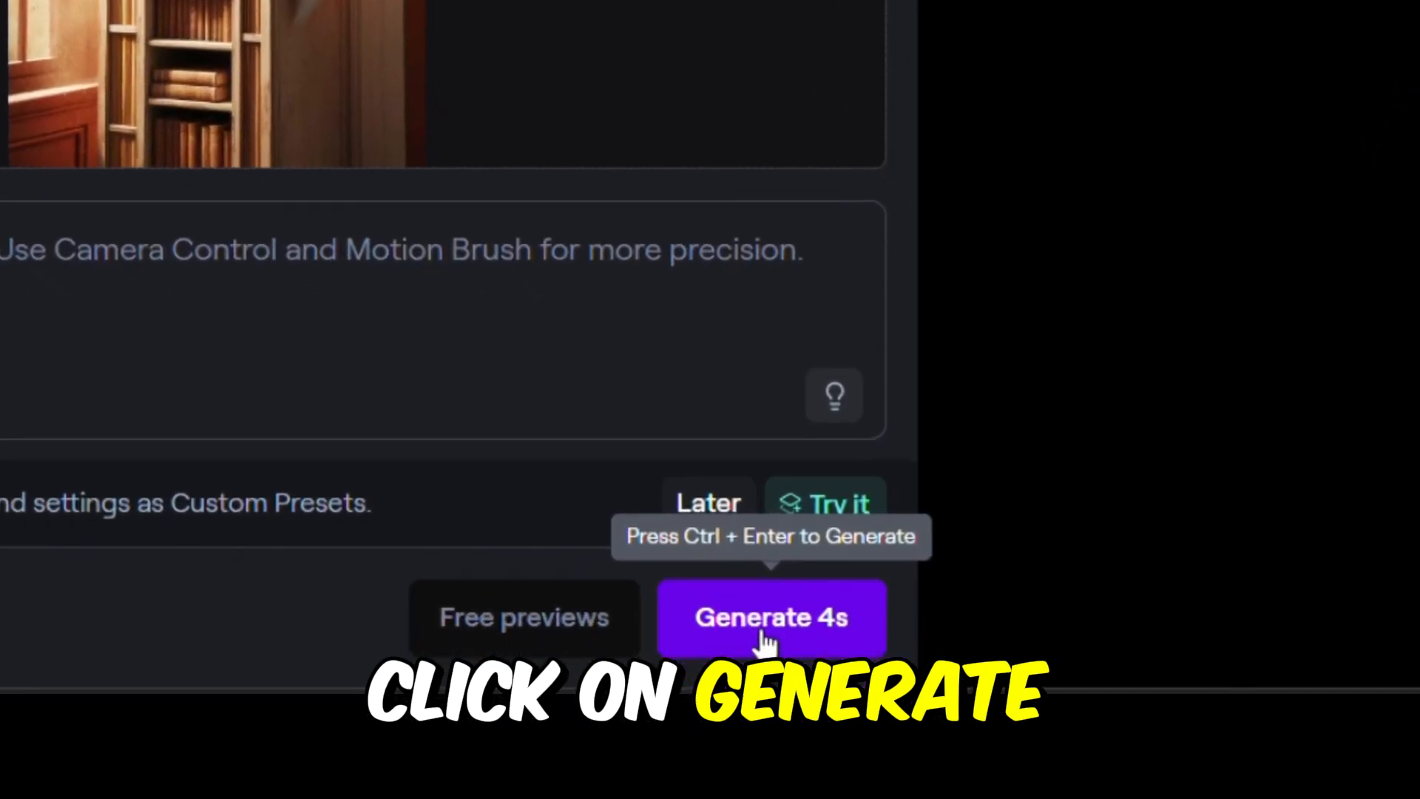
click(771, 618)
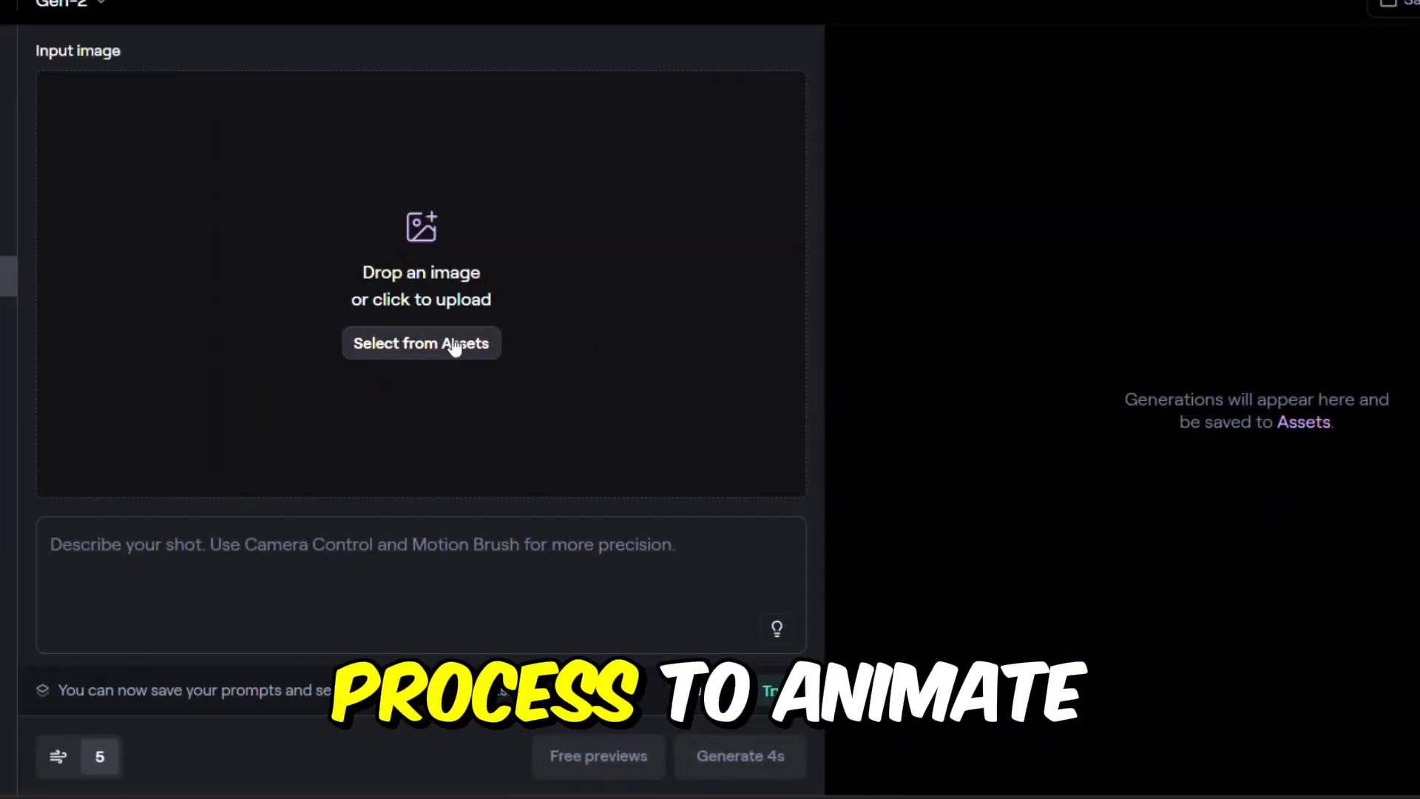
click(420, 344)
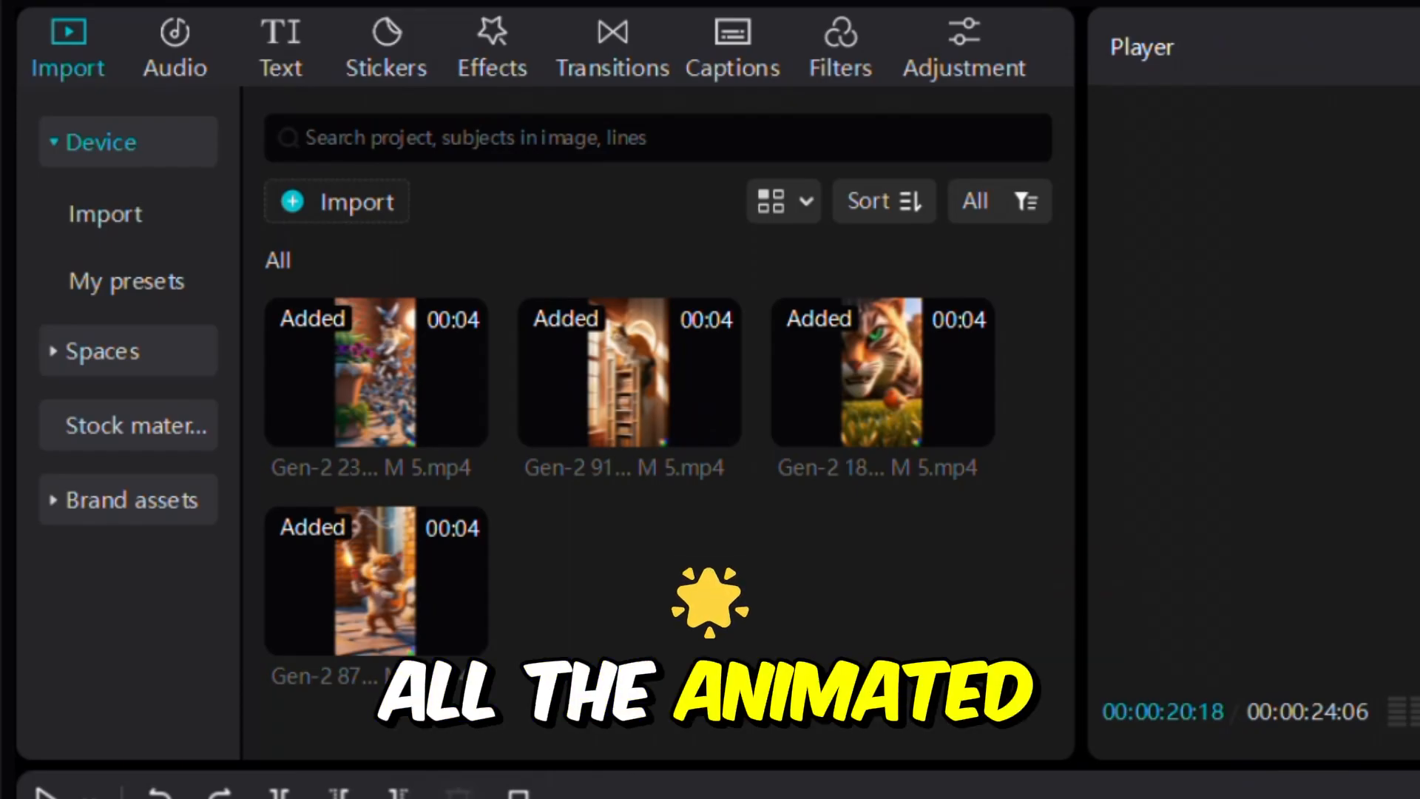
Step: Drag a Default text clip onto the timeline for the 'Clementine, a calico…' caption
click(251, 41)
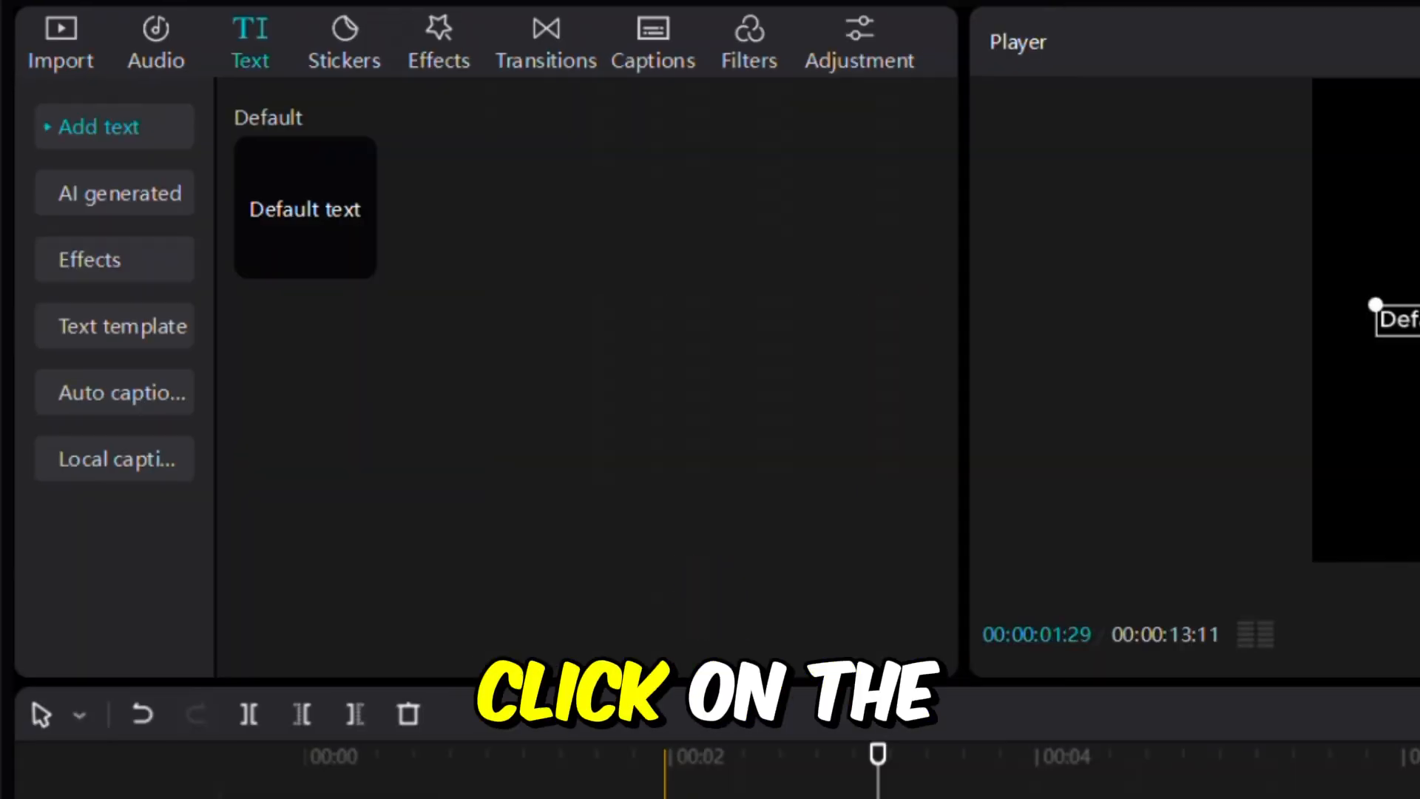
drag(305, 209, 312, 730)
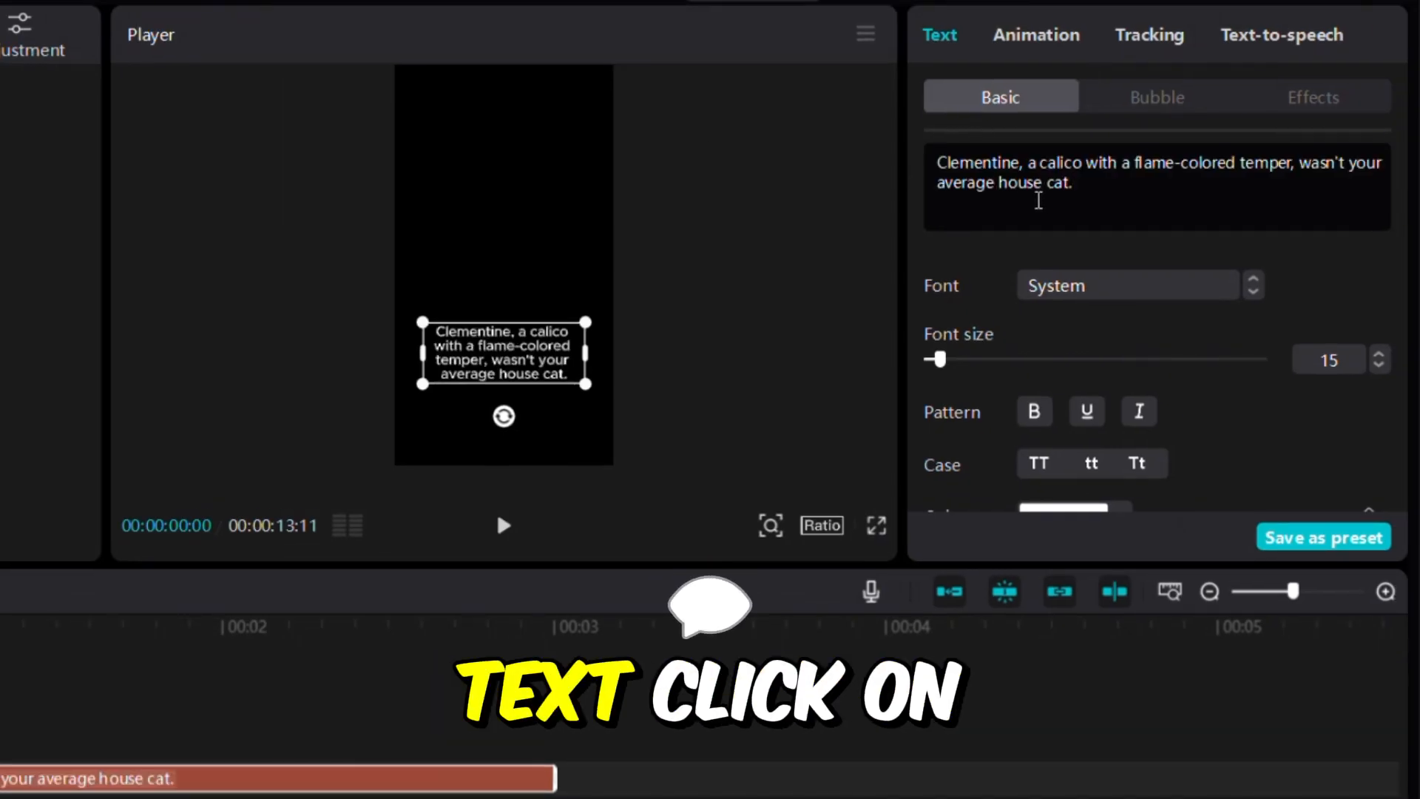
Step: Generate Mentor-voice text-to-speech narration from the caption clip
click(1280, 35)
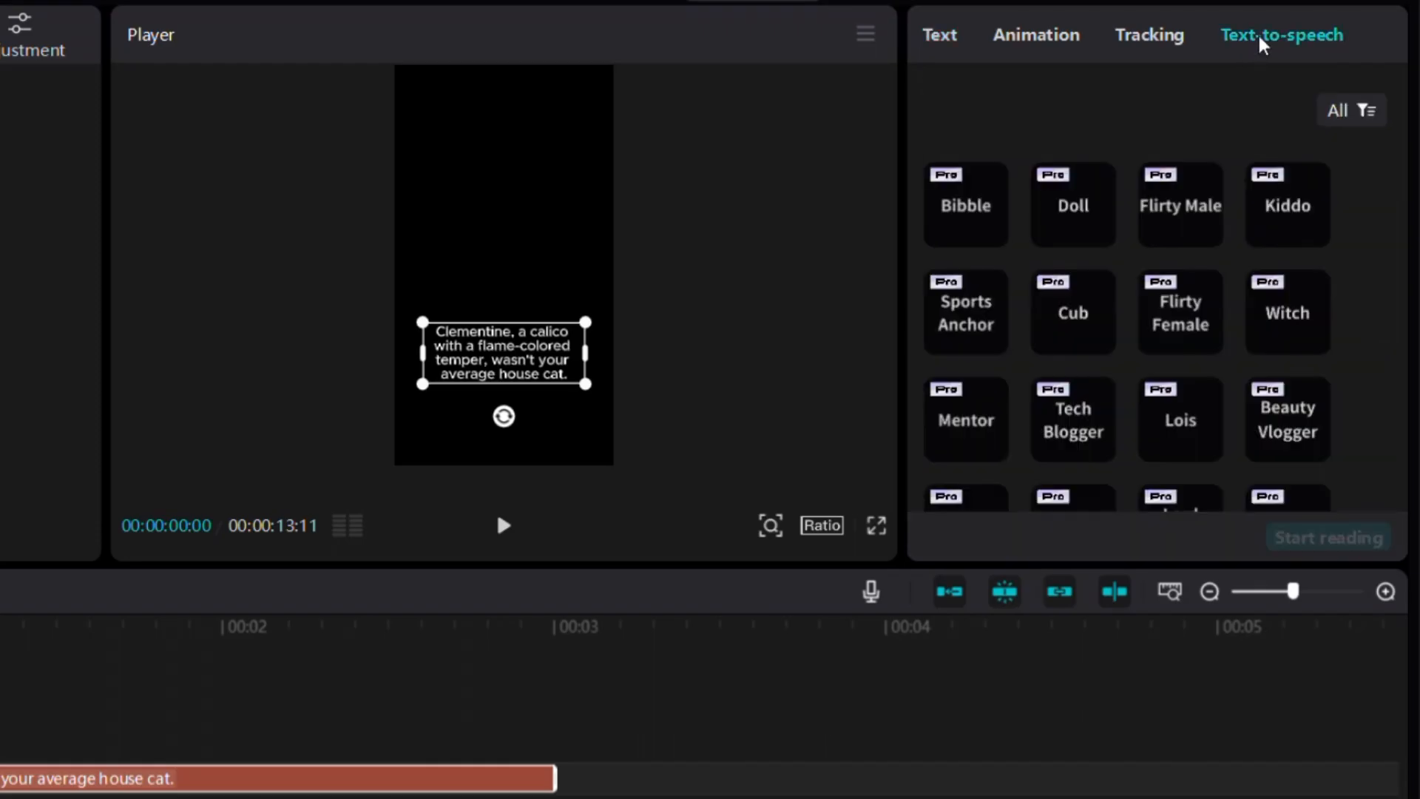
scroll(down, 3)
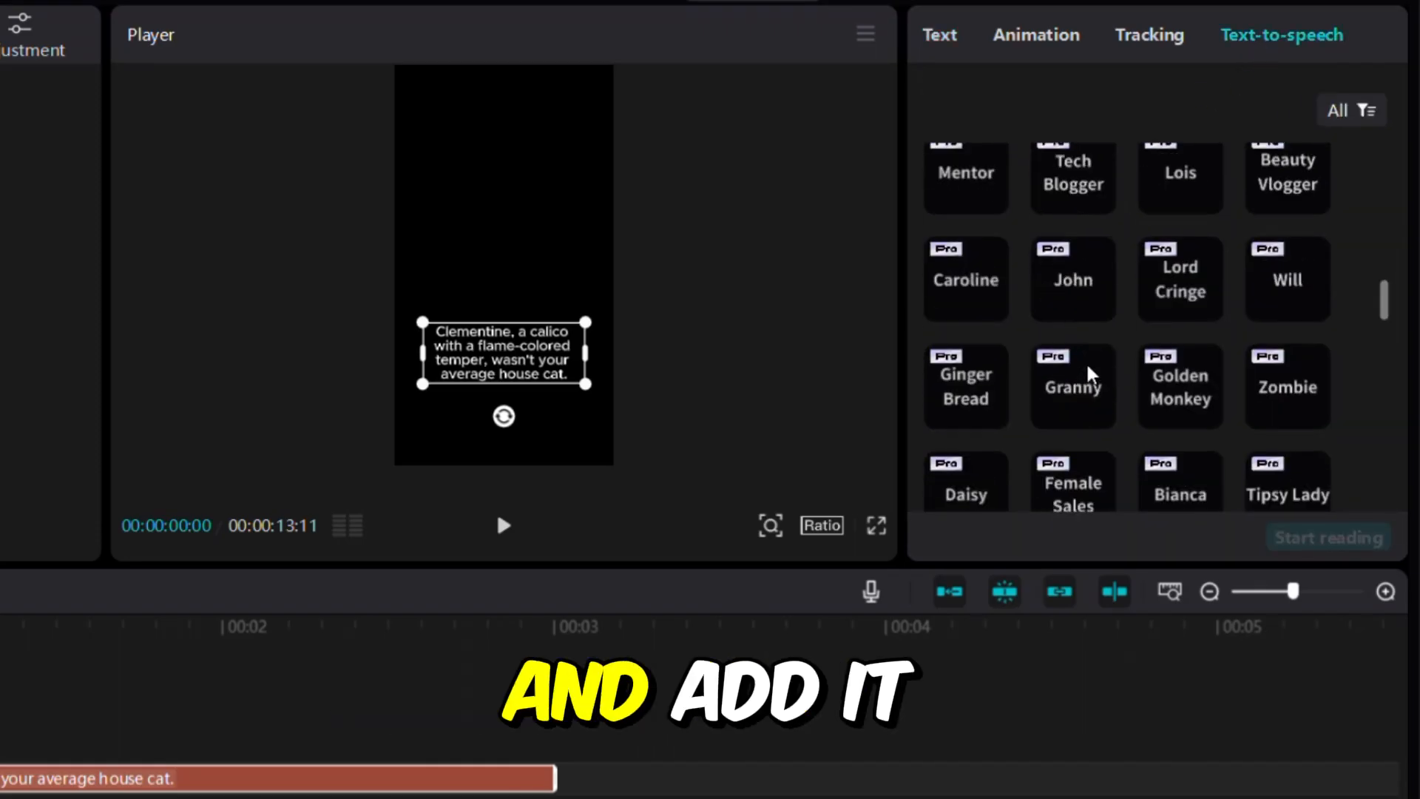
click(965, 174)
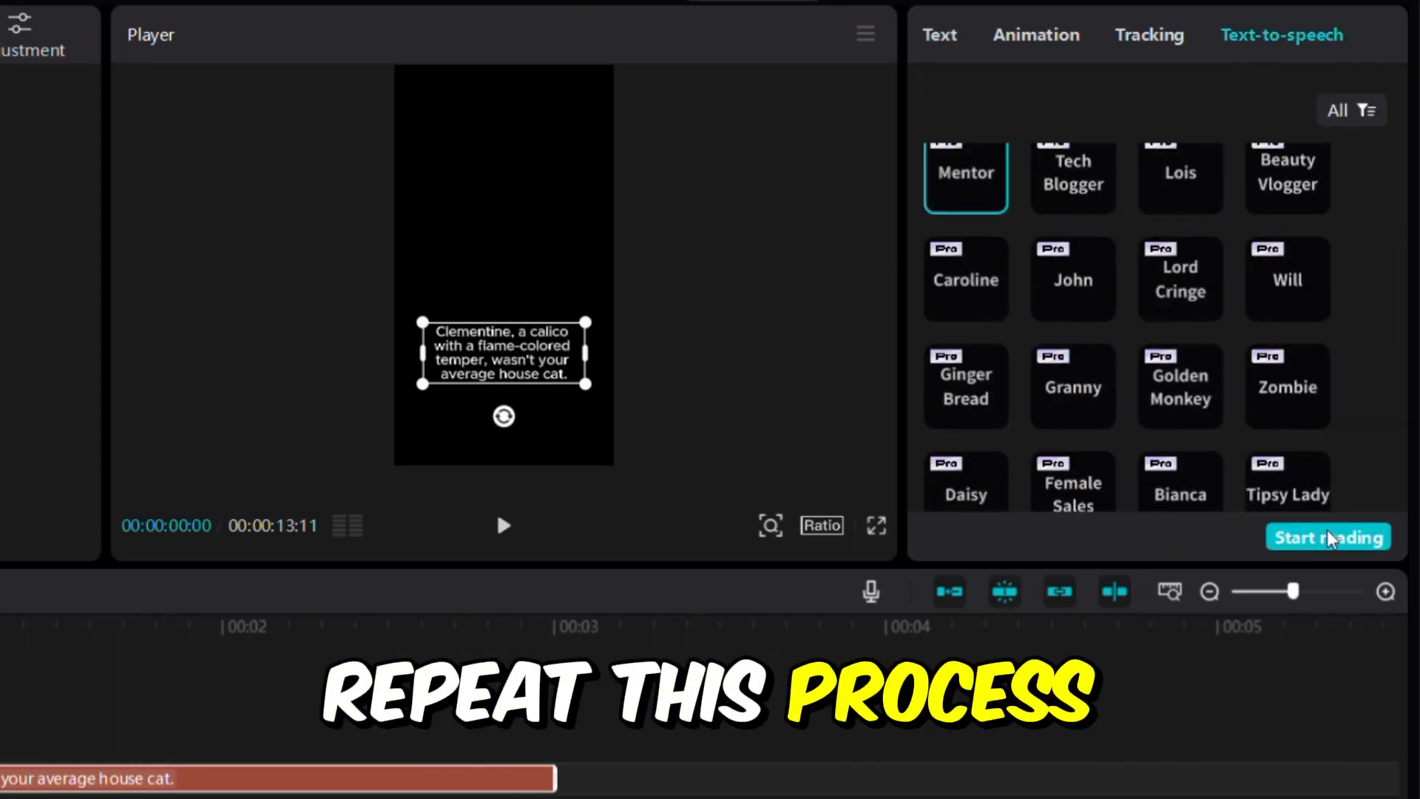
click(1328, 536)
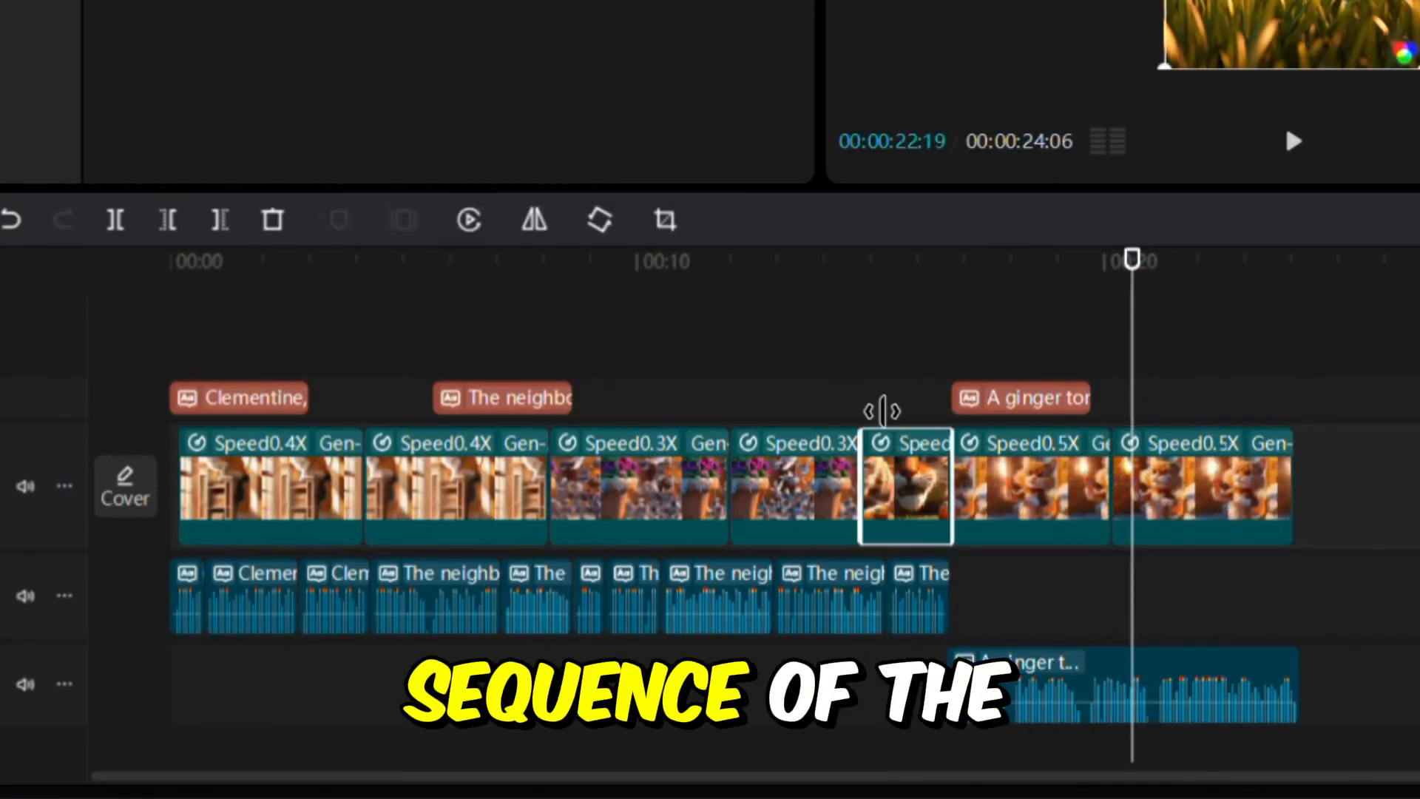
click(255, 33)
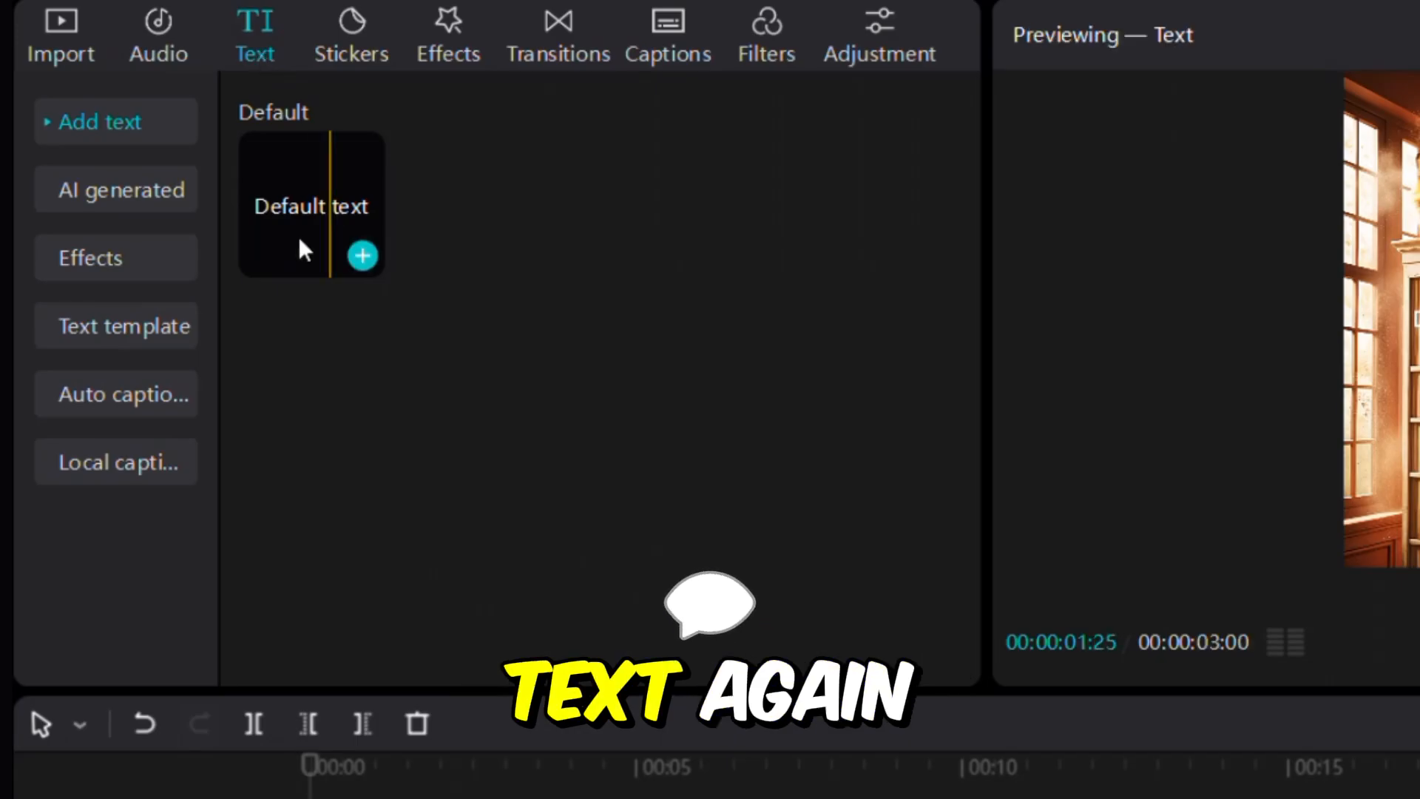
Step: Add word-by-word captions, apply a new font, and give them the Bounce Left entrance
click(116, 394)
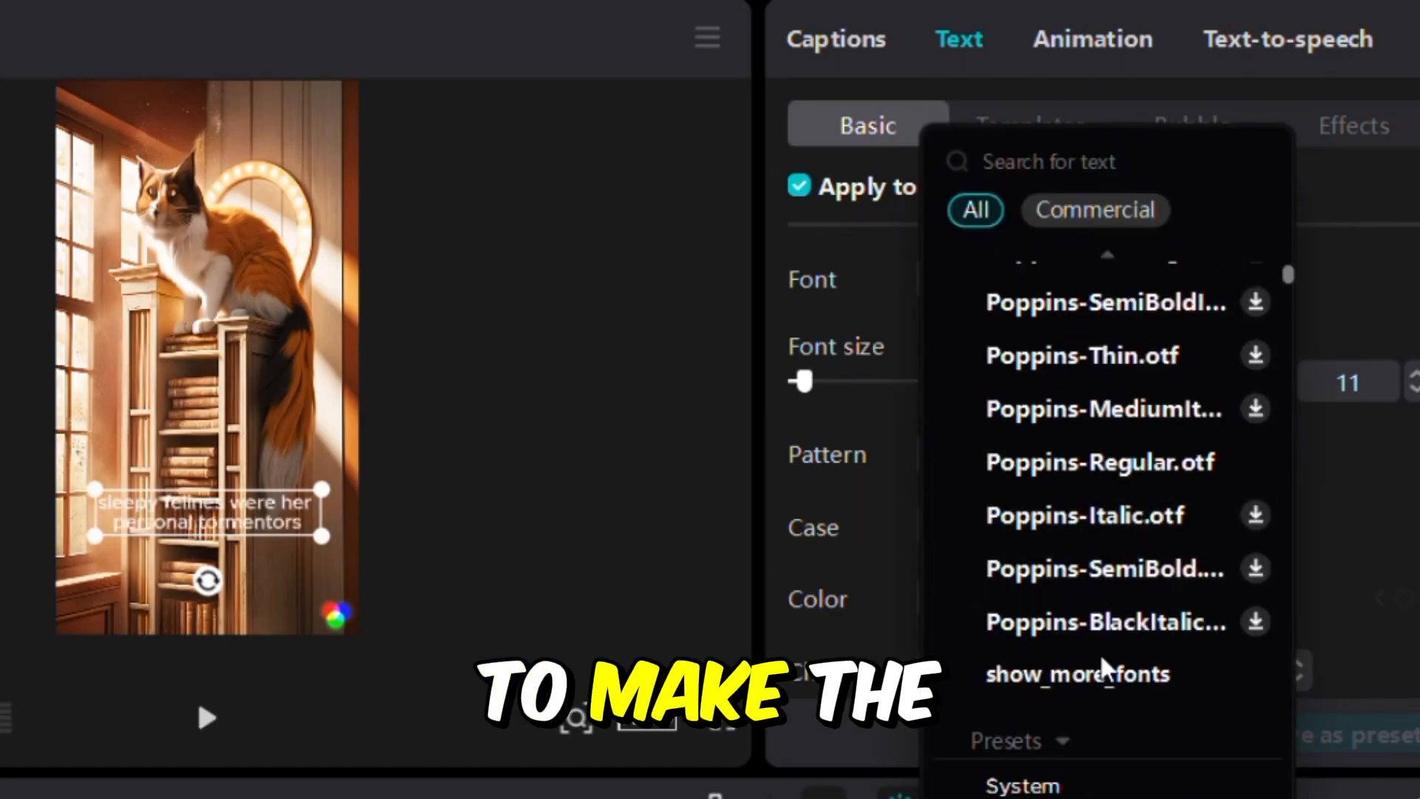
click(1093, 40)
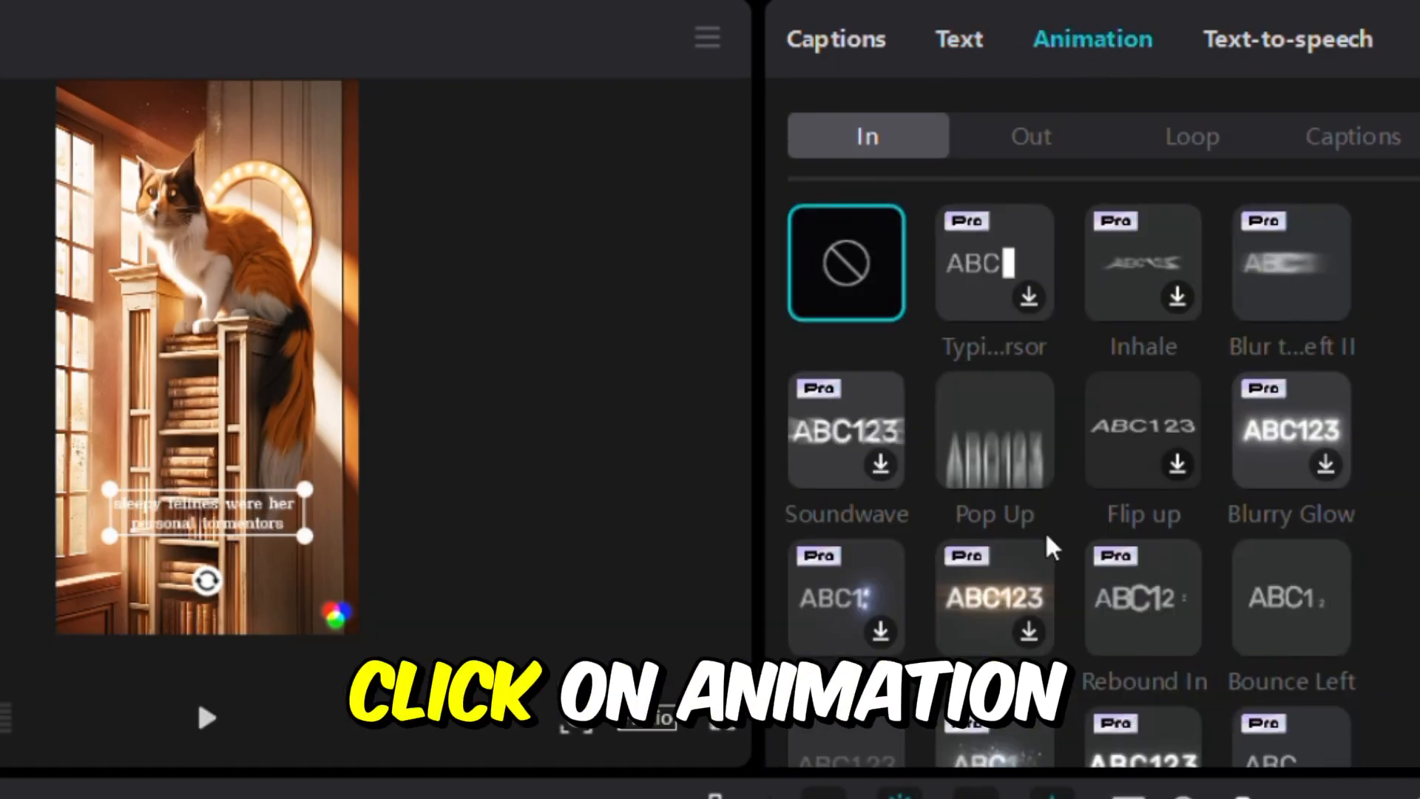
click(993, 428)
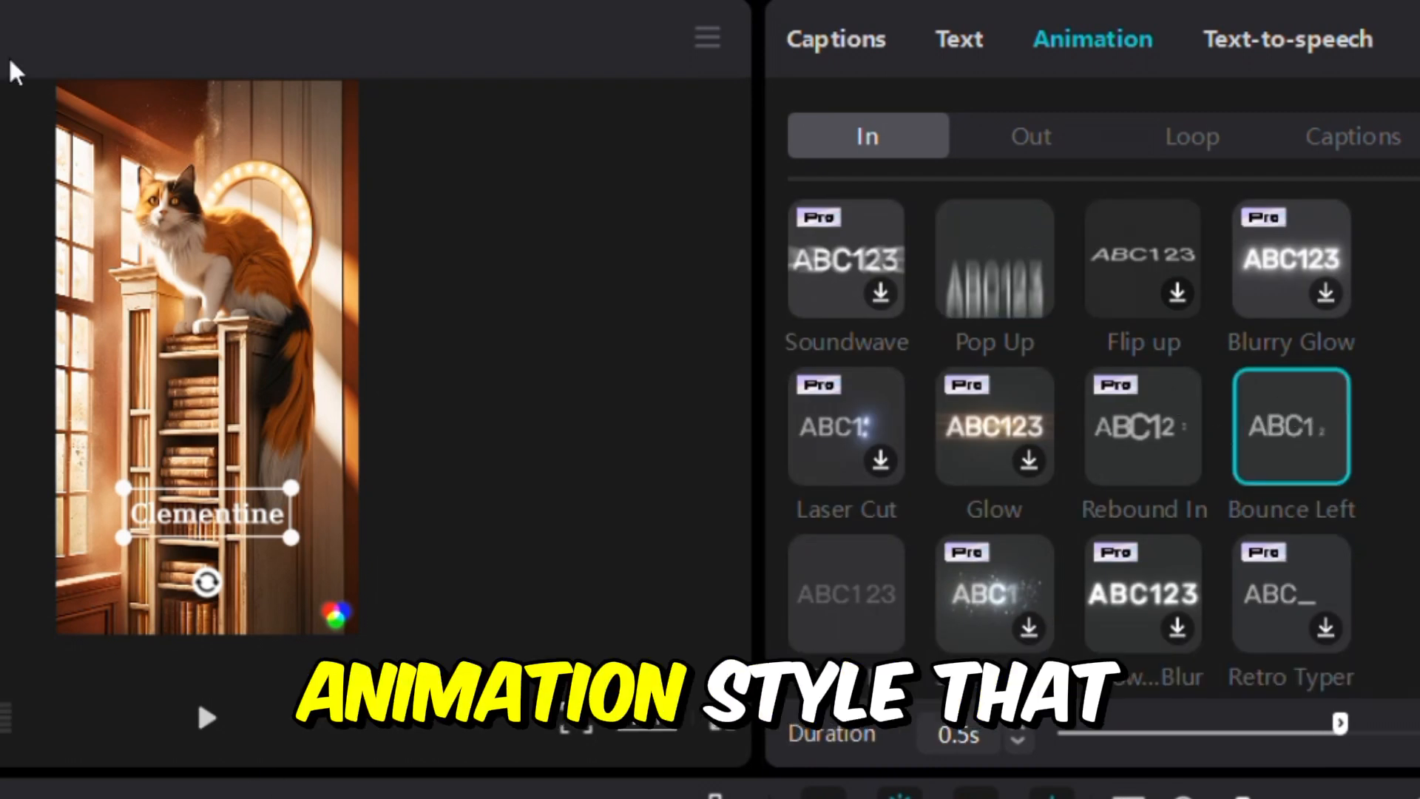
click(207, 717)
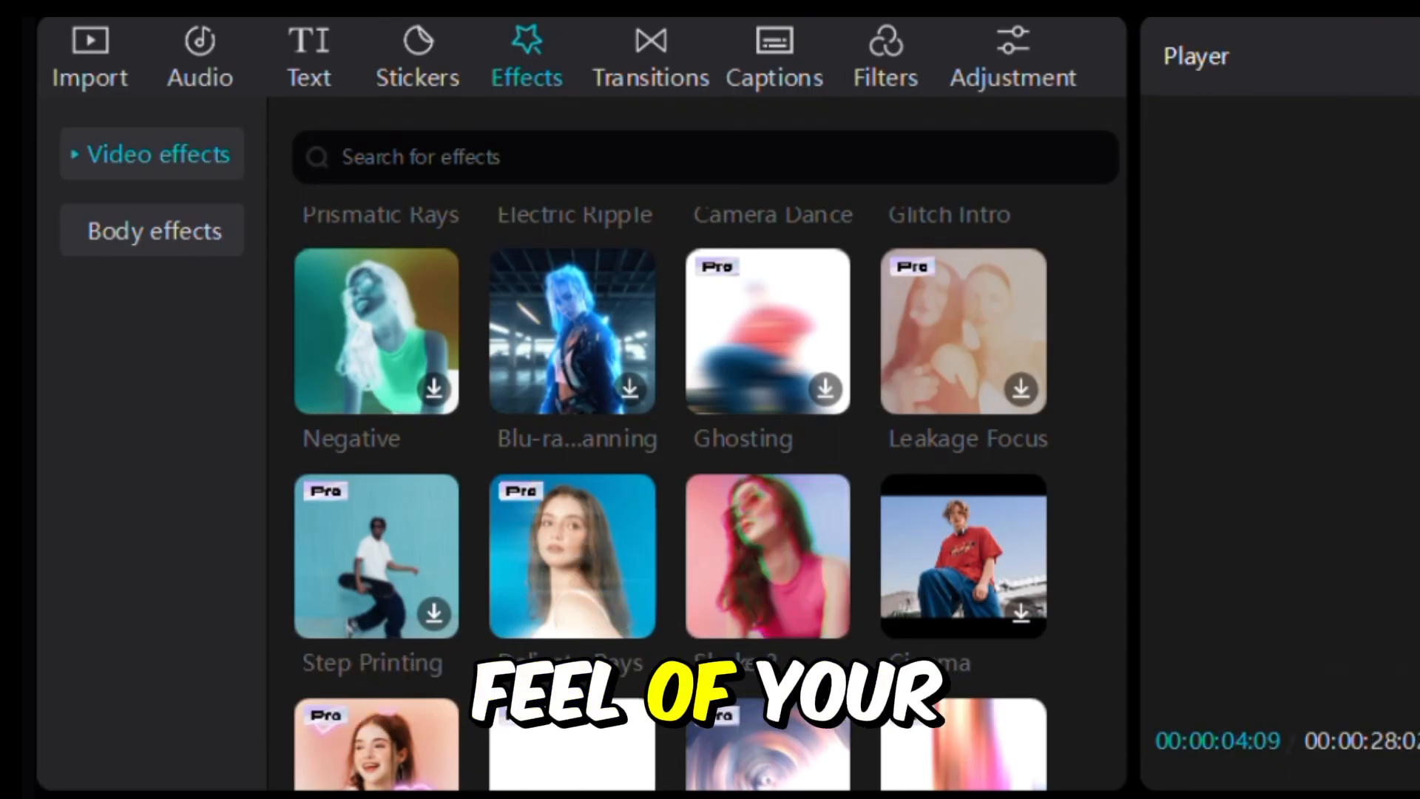
Step: Browse the video effects list, including Delicate Rays, then look through the color filters
scroll(down, 3)
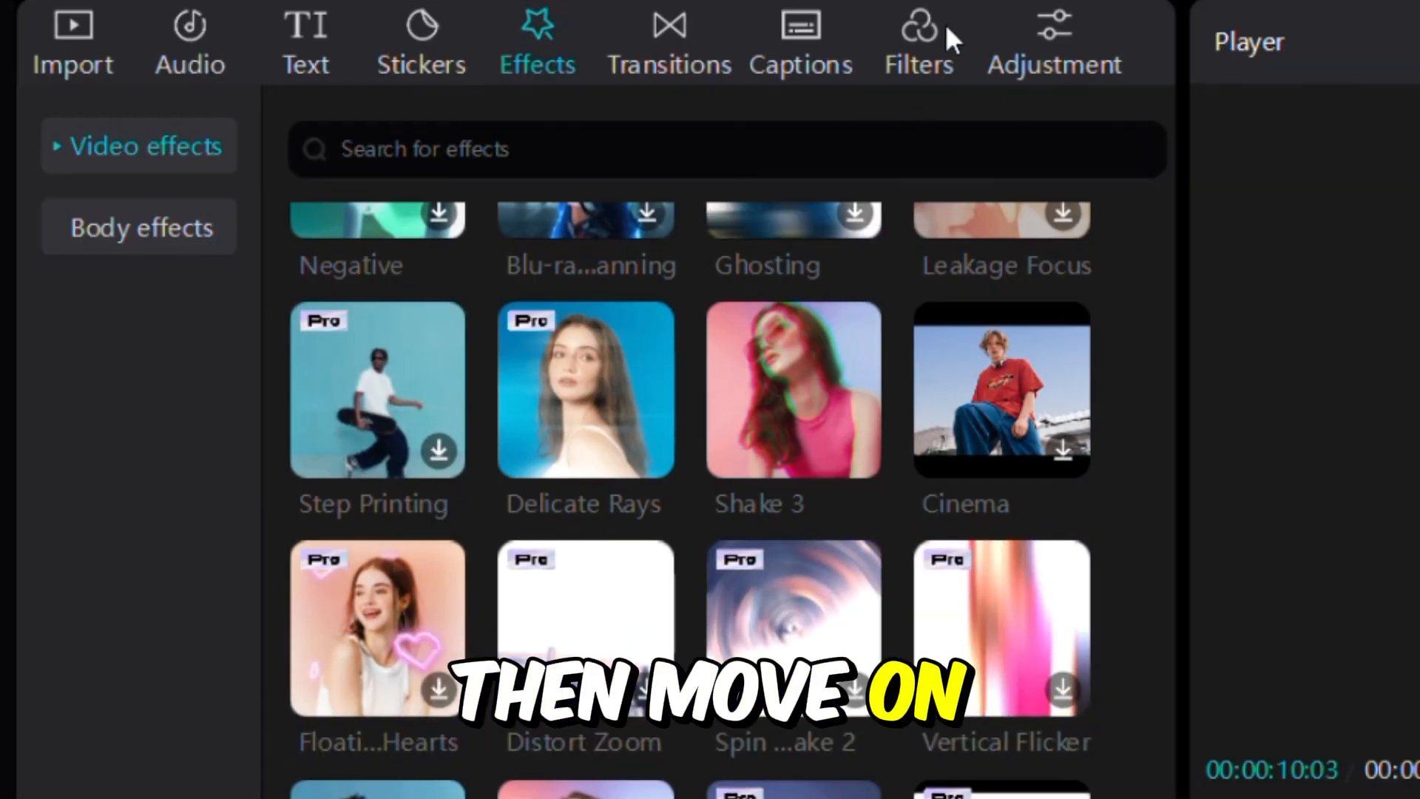
click(919, 40)
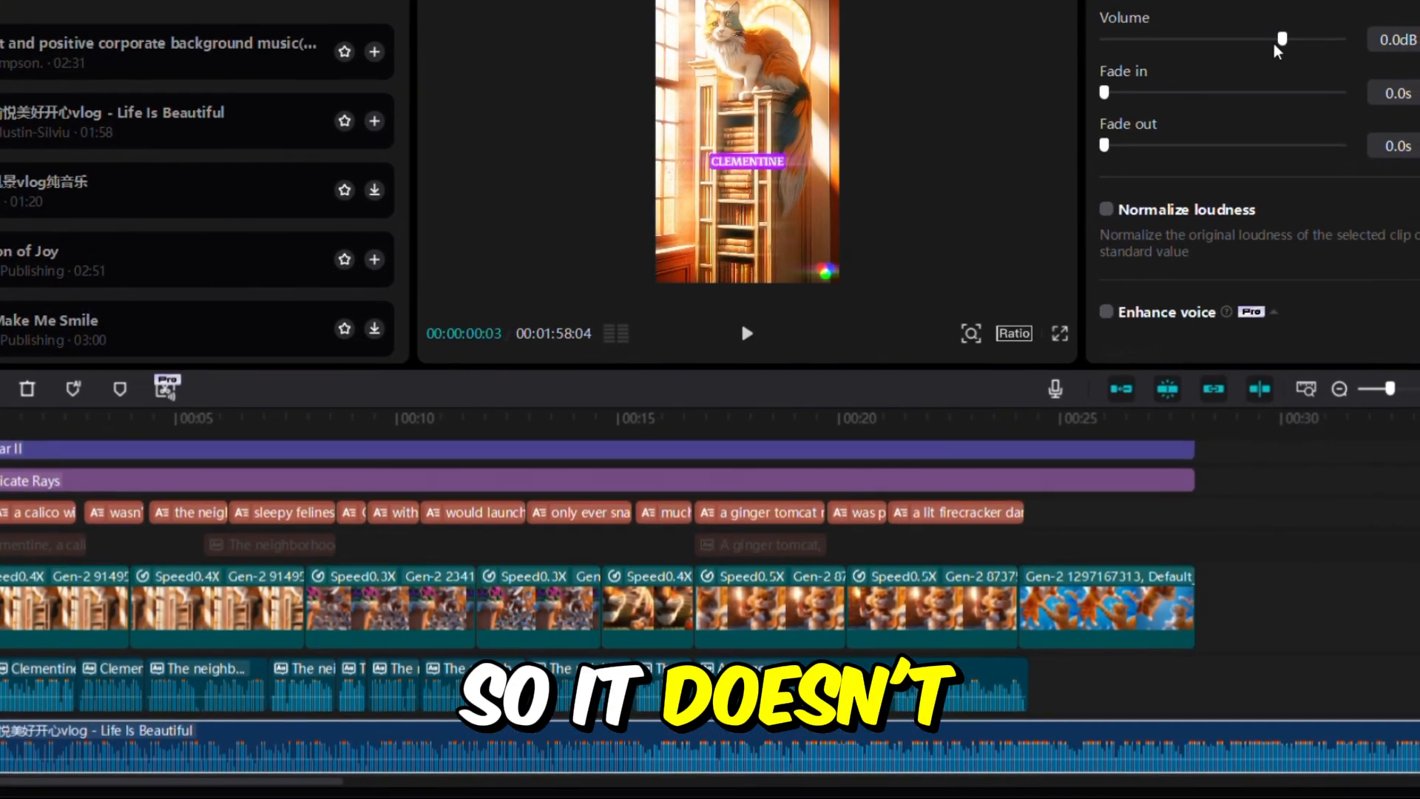
Step: Turn down the Life Is Beautiful background music volume
drag(1282, 40, 1195, 141)
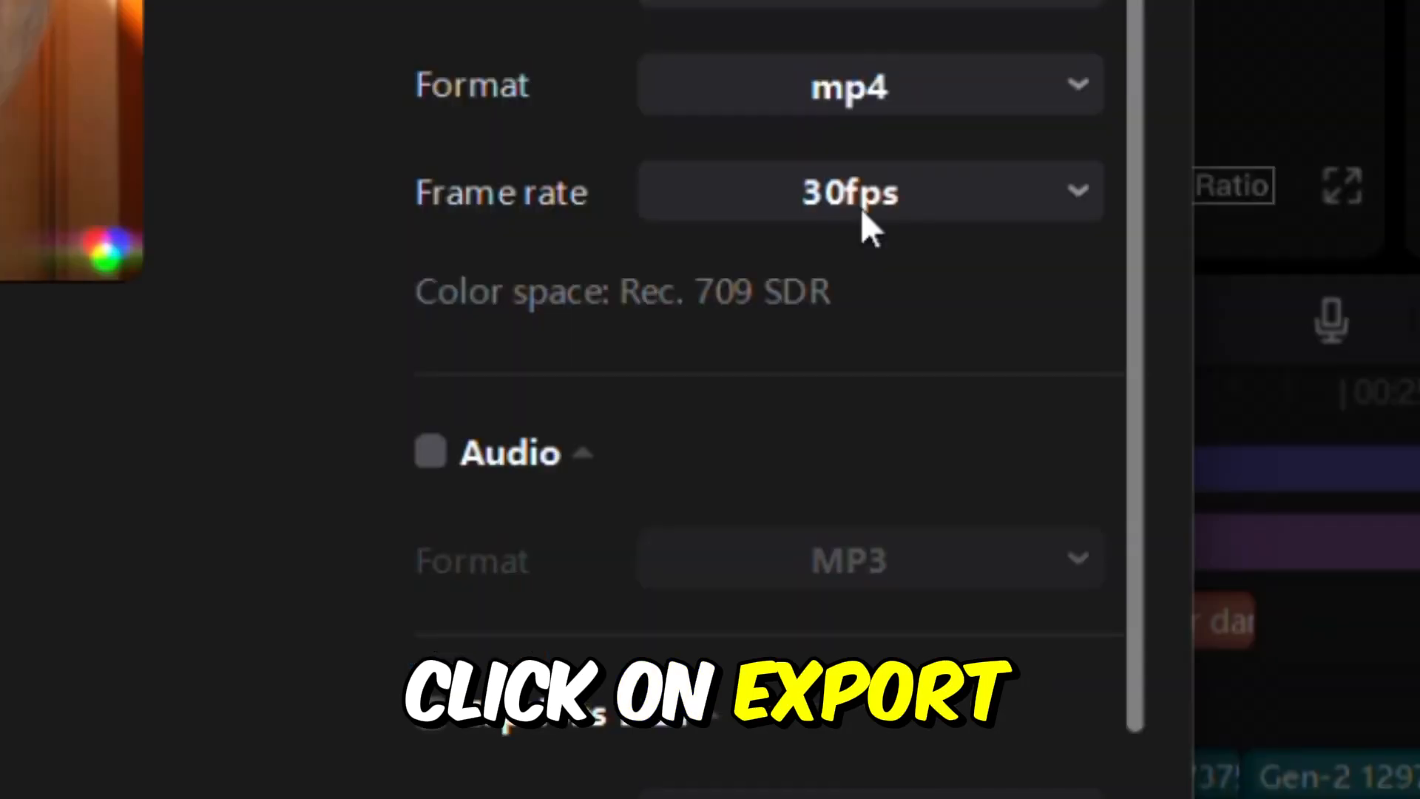
Step: Start exporting the finished story video as mp4 at 30fps
click(868, 190)
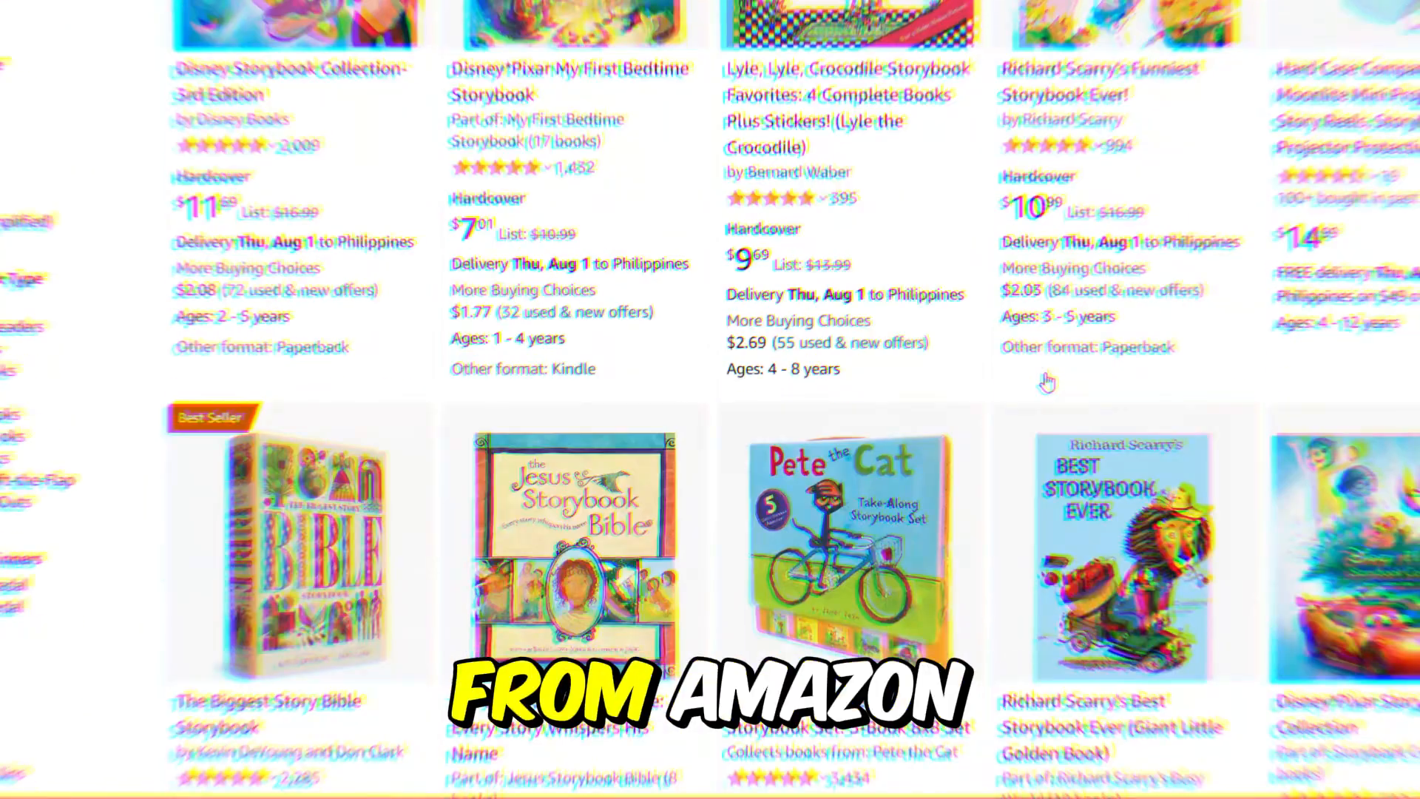
scroll(down, 3)
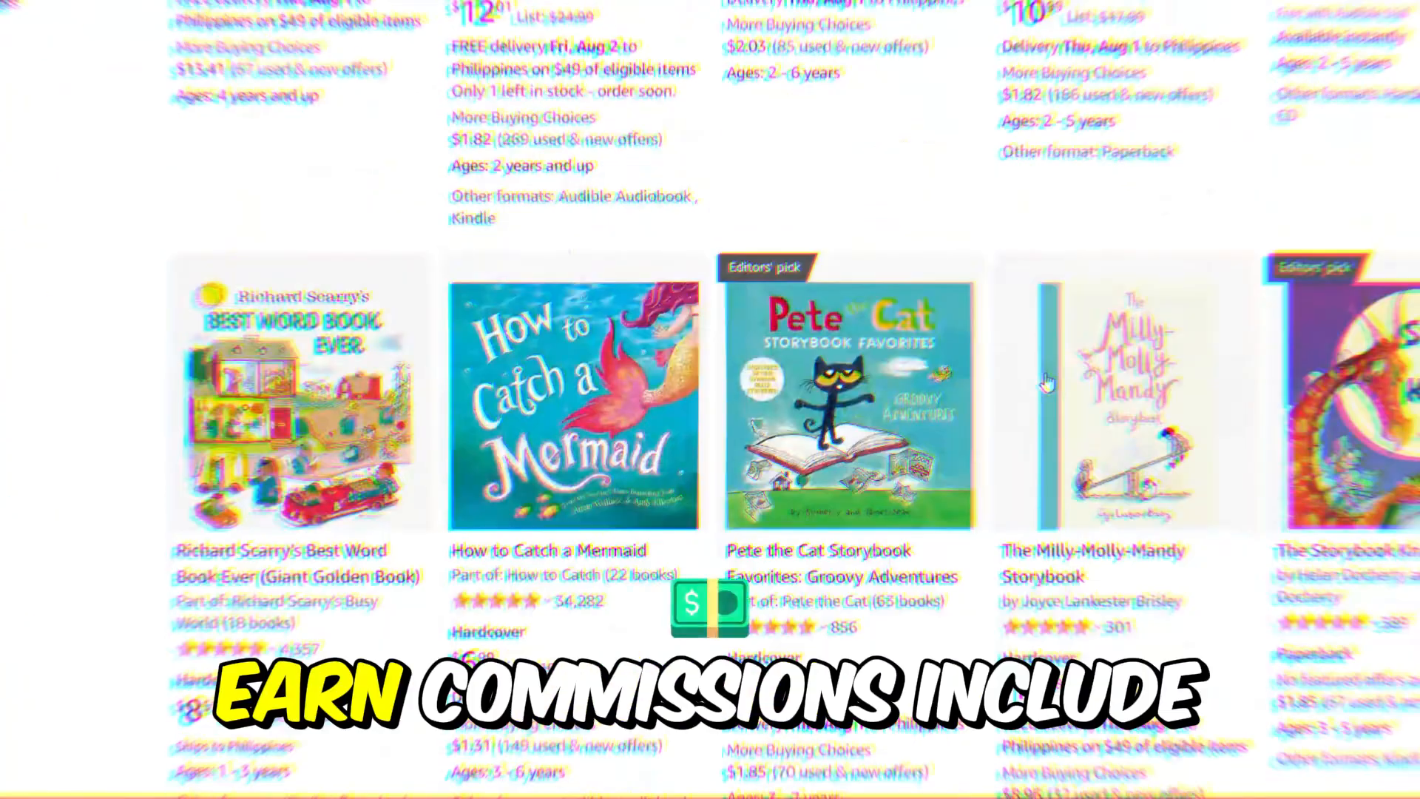
scroll(down, 3)
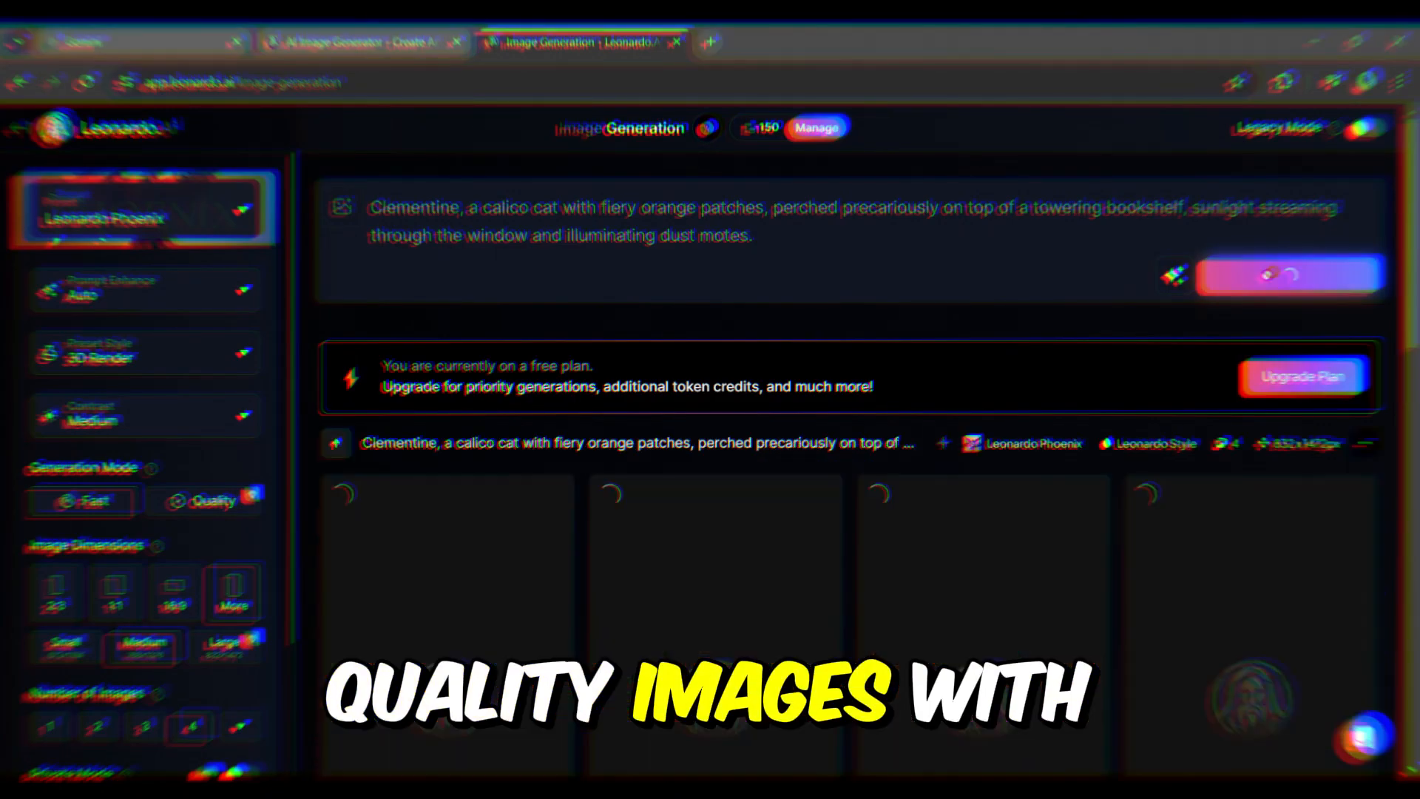
Step: Generate the Clementine bookshelf prompt with Leonardo Phoenix in 3D Render style
click(1287, 276)
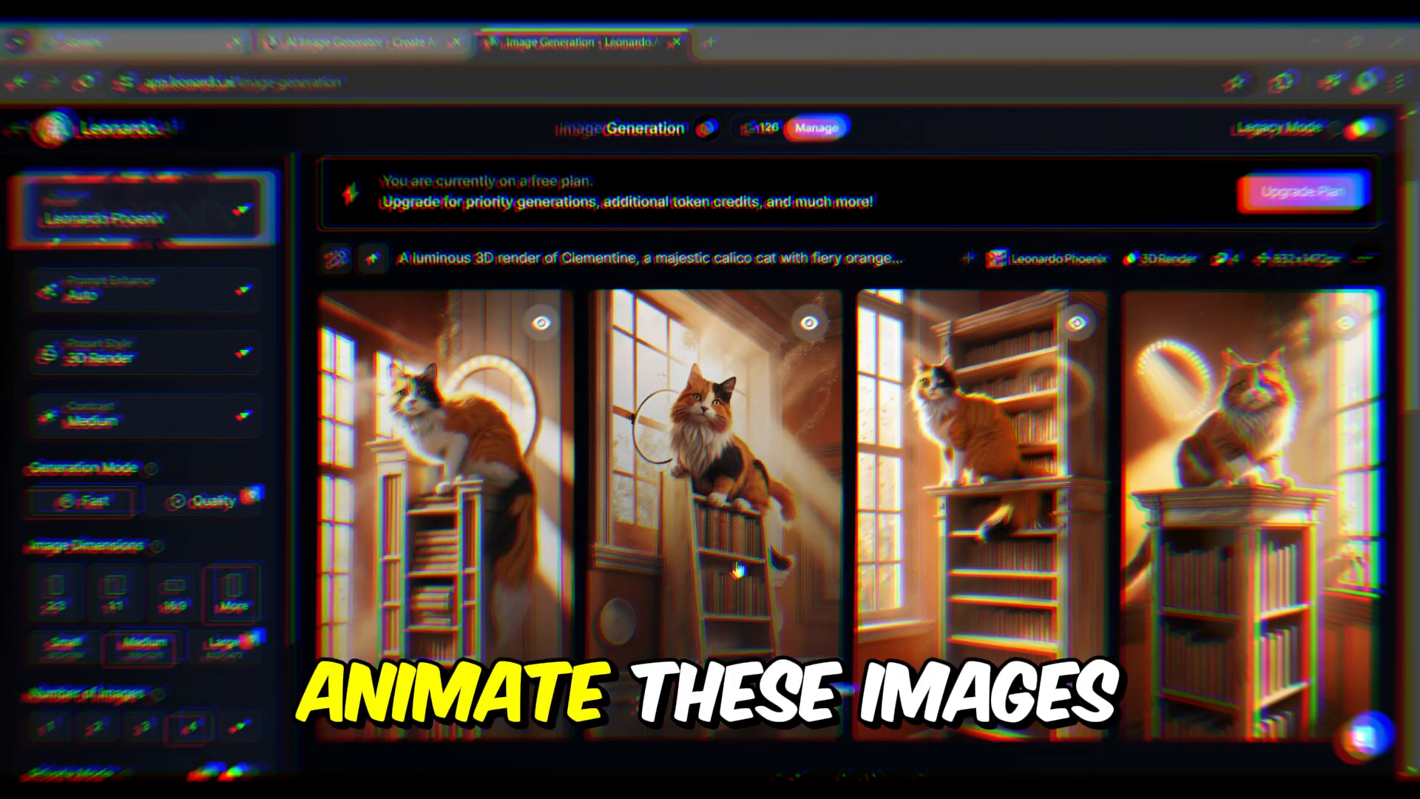